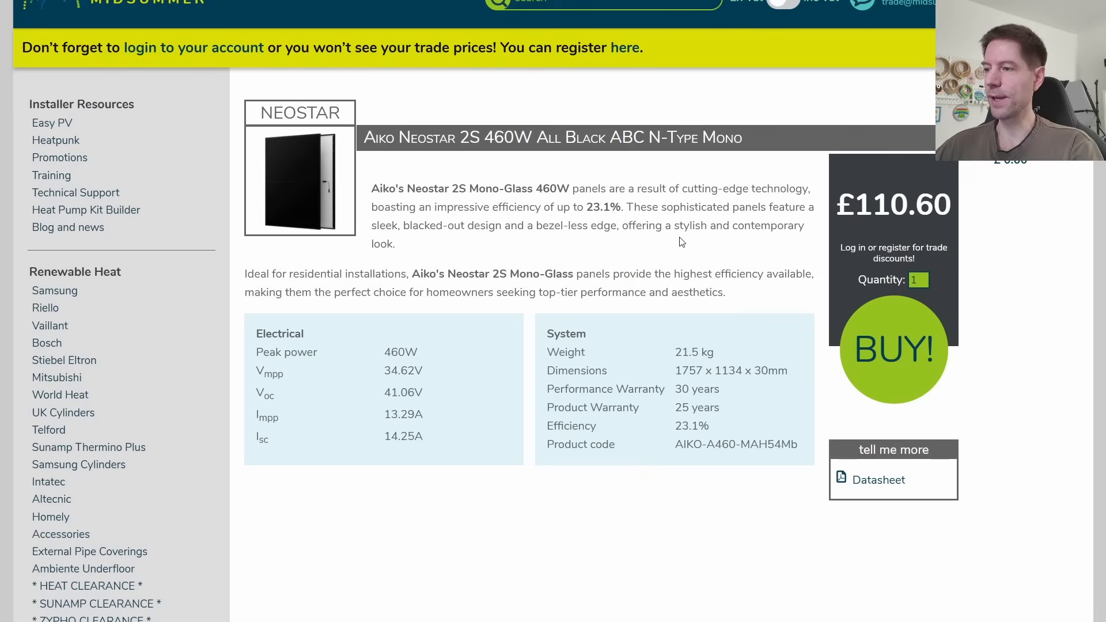
mouse_move(570, 250)
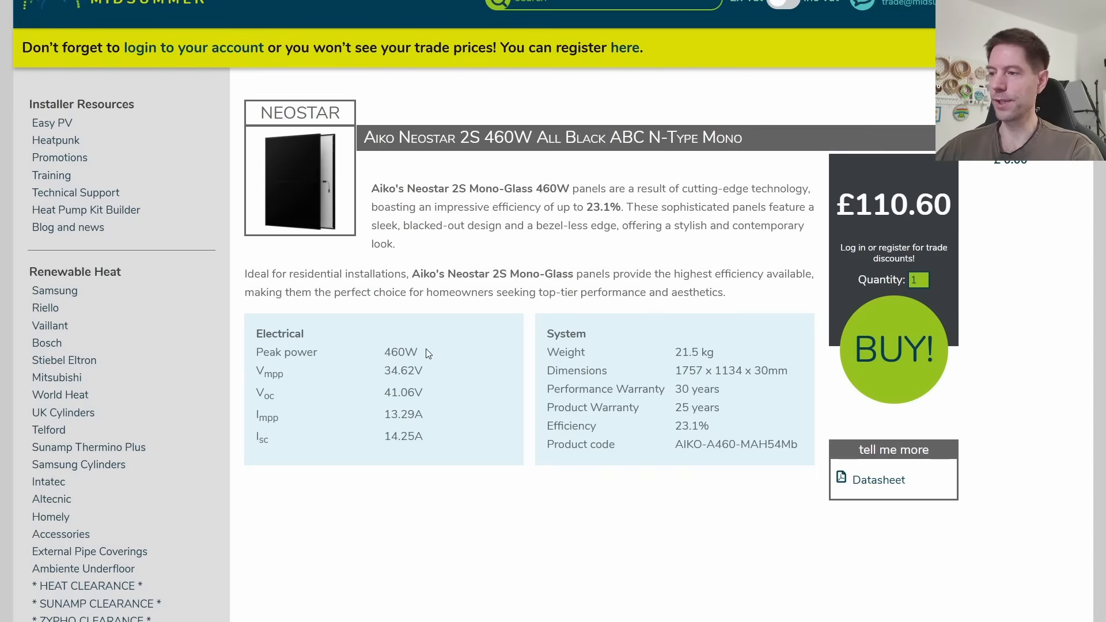
mouse_move(691, 413)
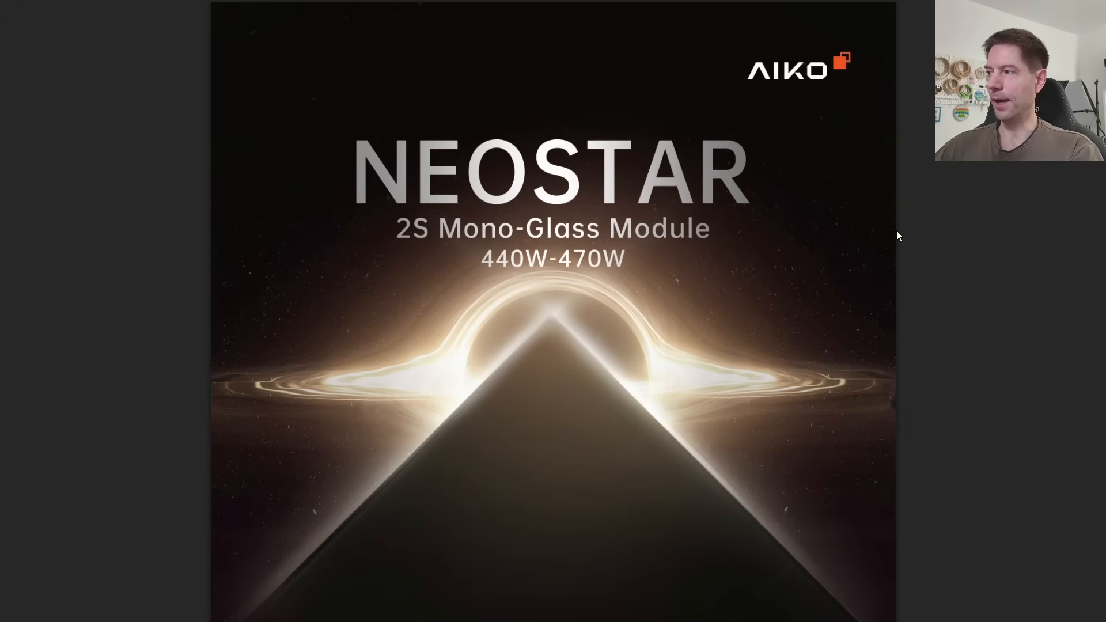
Scroll through the Aiko Neostar 2S datasheet, marking the 460W model's 23.1% module efficiency.
scroll("down", 3)
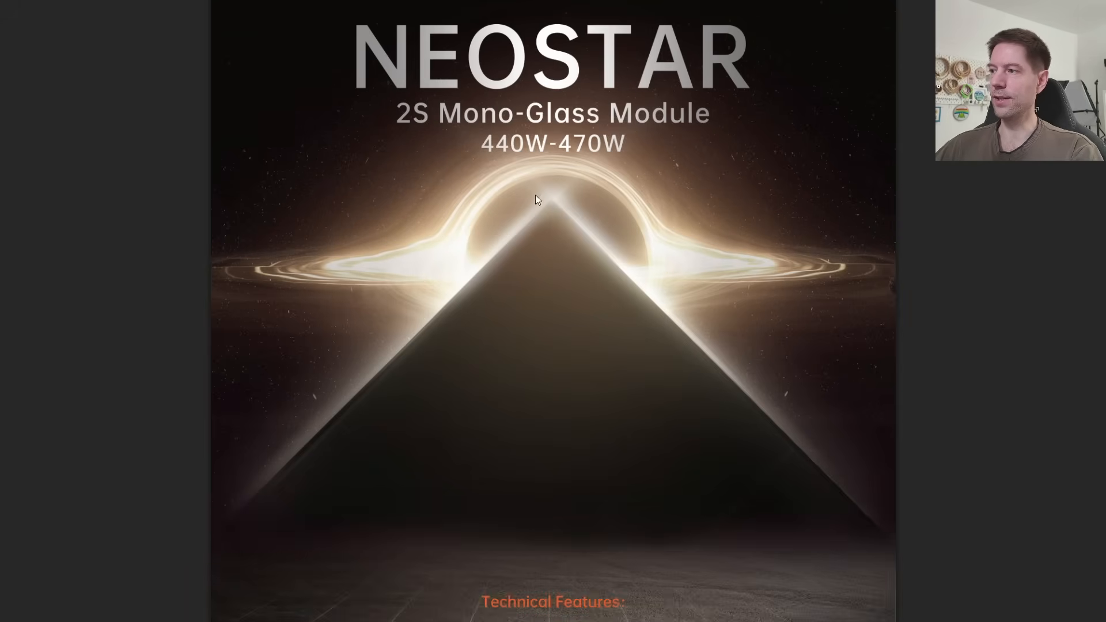
mouse_move(926, 204)
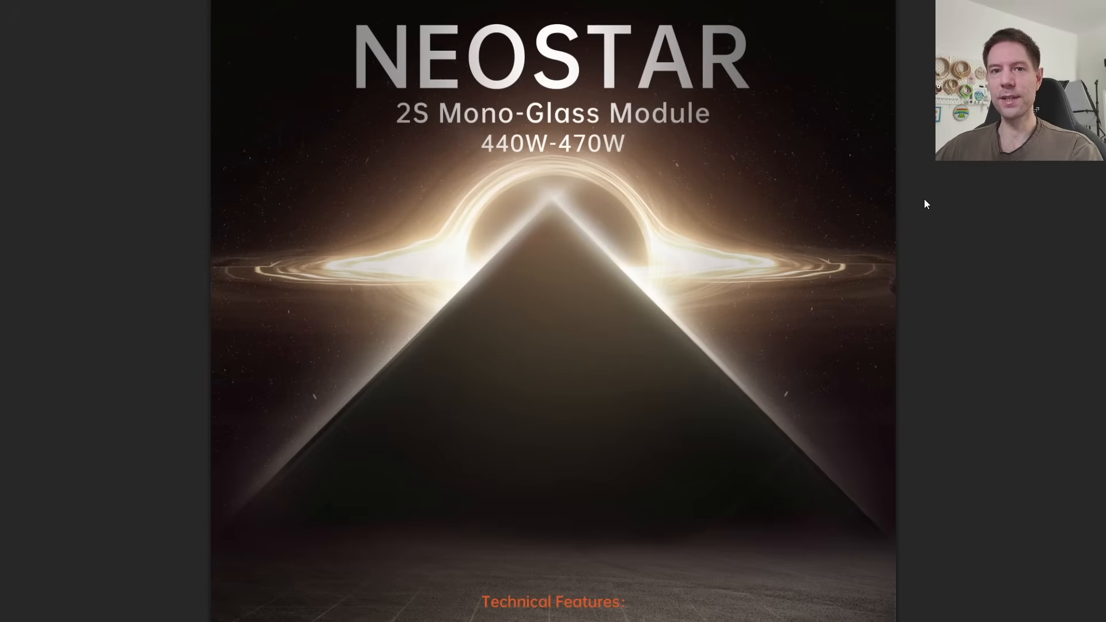
mouse_move(726, 177)
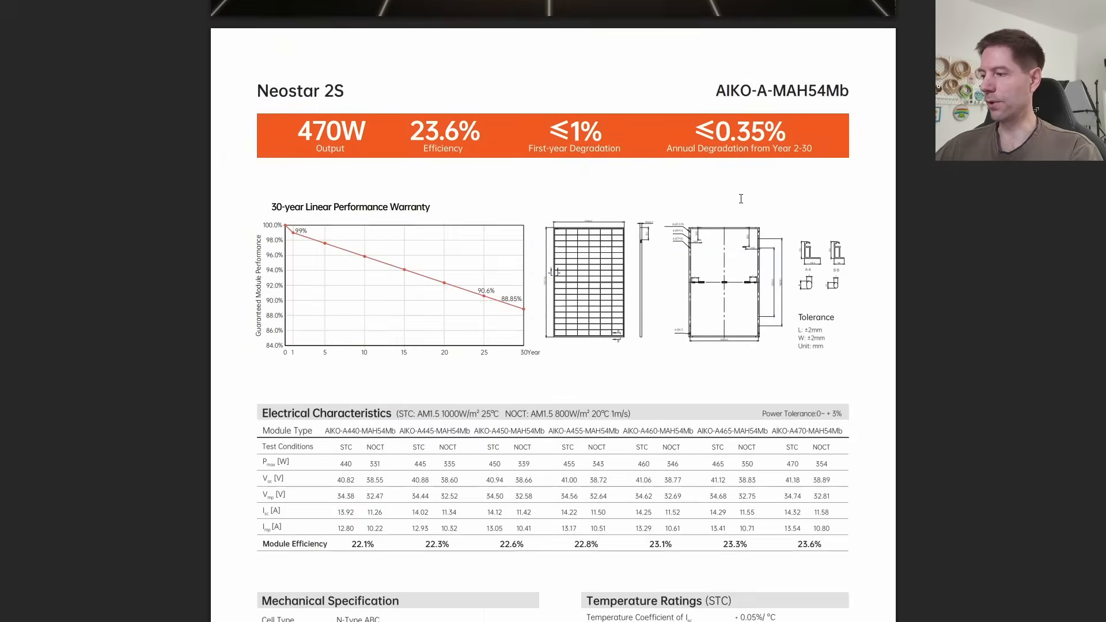
scroll("down", 3)
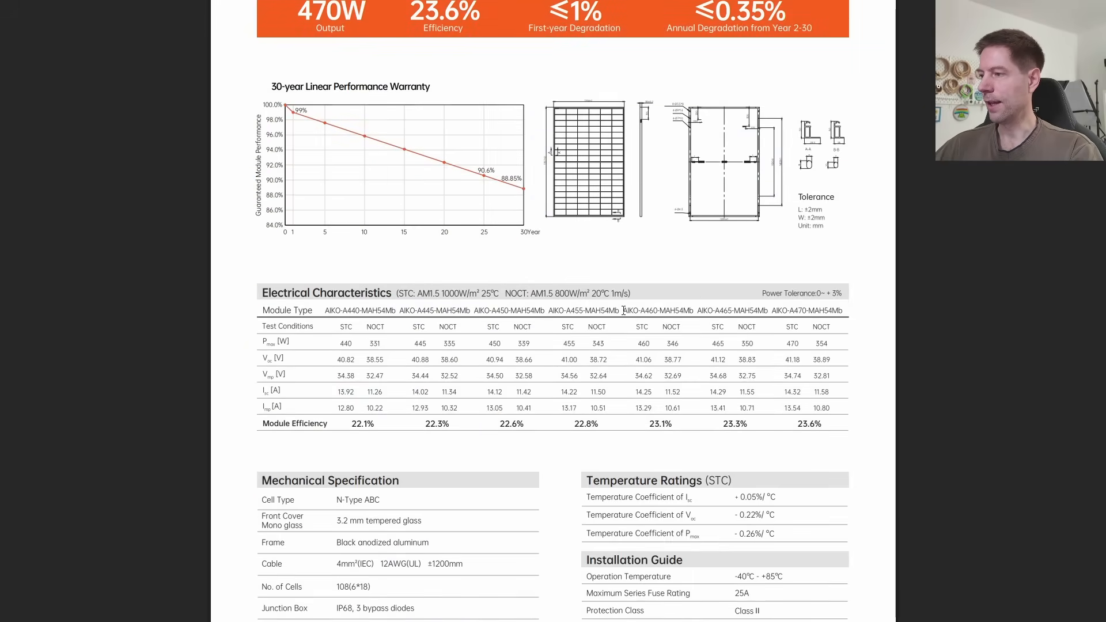
double_click(658, 311)
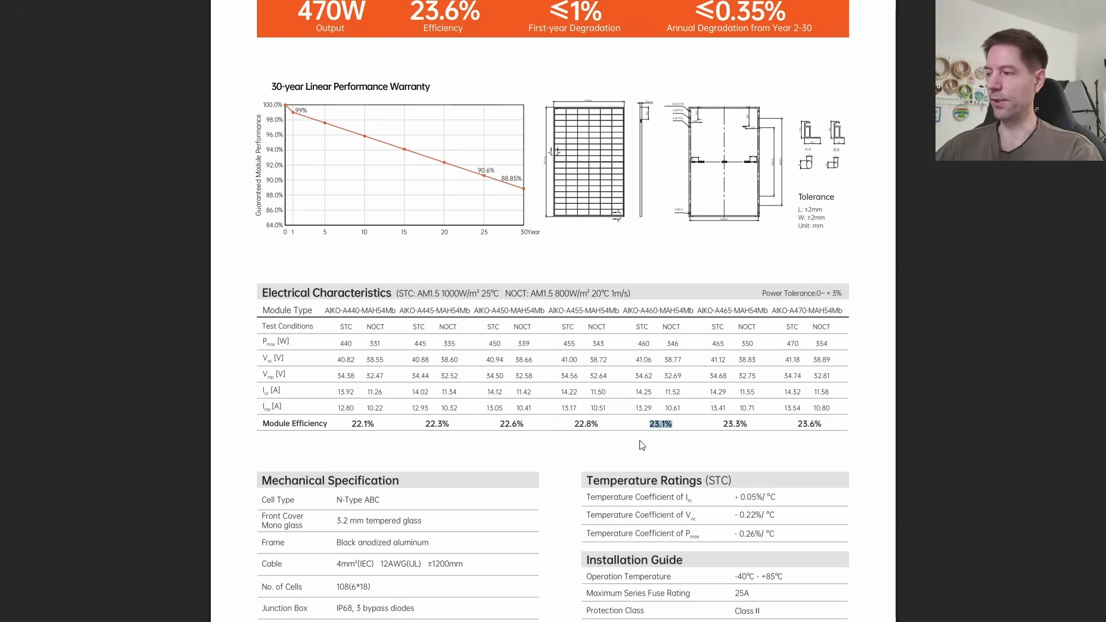
mouse_move(633, 349)
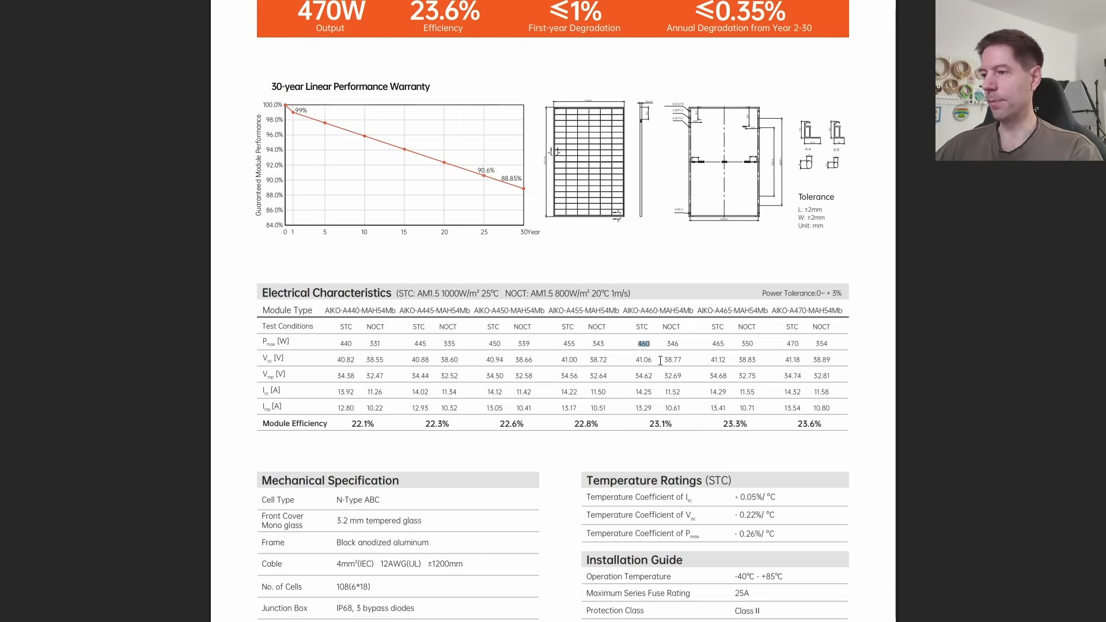
scroll("down", 3)
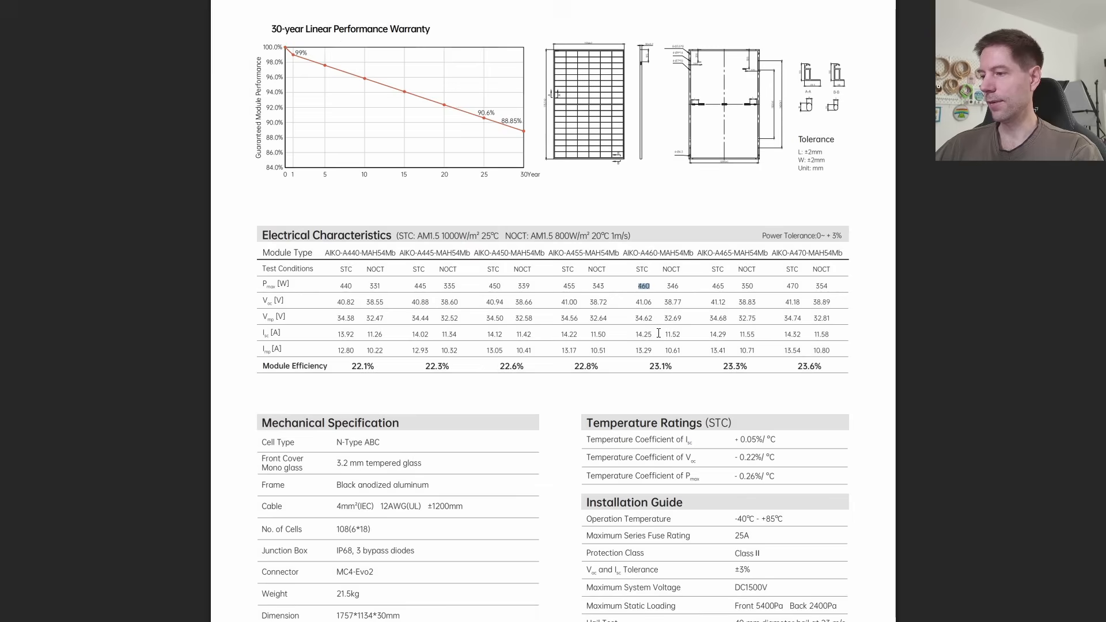
scroll("down", 3)
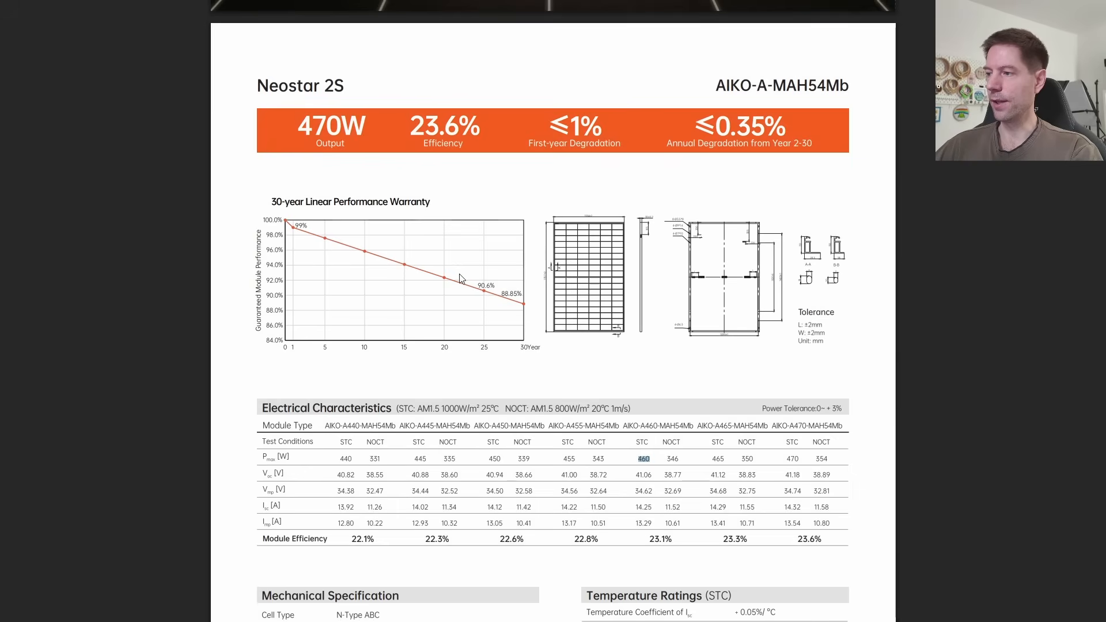
mouse_move(489, 291)
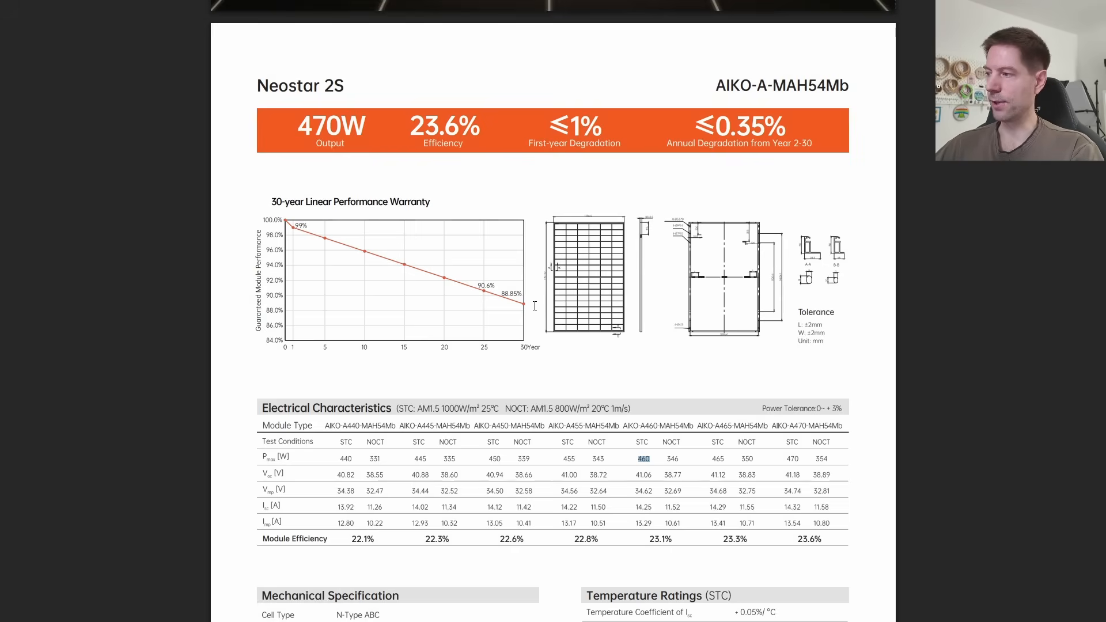
scroll("down", 3)
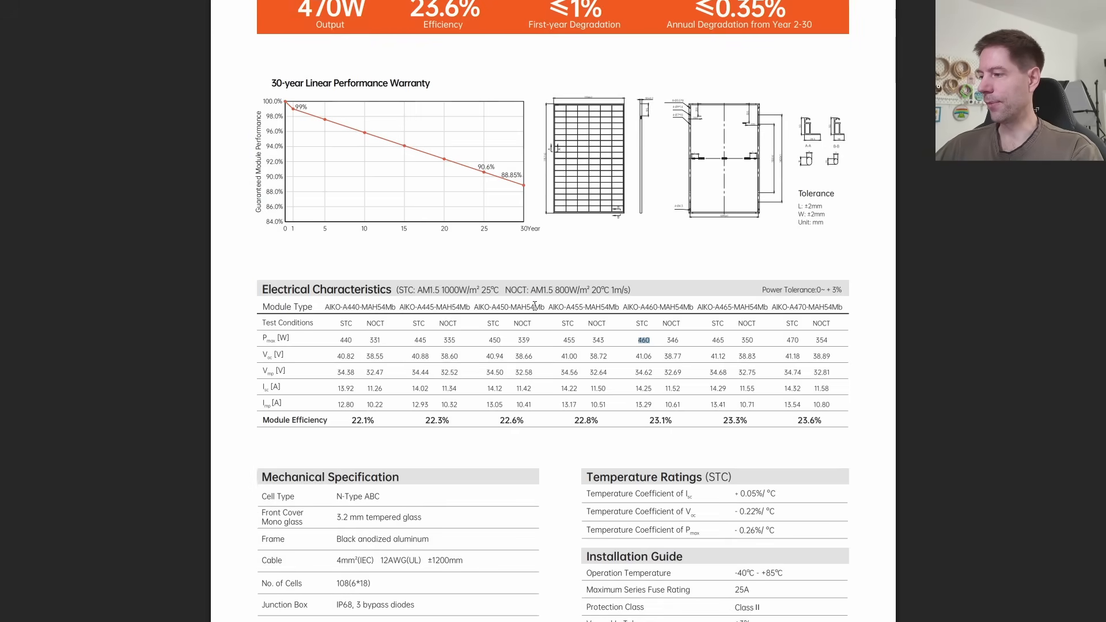
Scroll to the Aiko temperature ratings, mark the −0.26%/°C Pmax coefficient, and go to the Fox ESS S1500-G2 page.
scroll("down", 3)
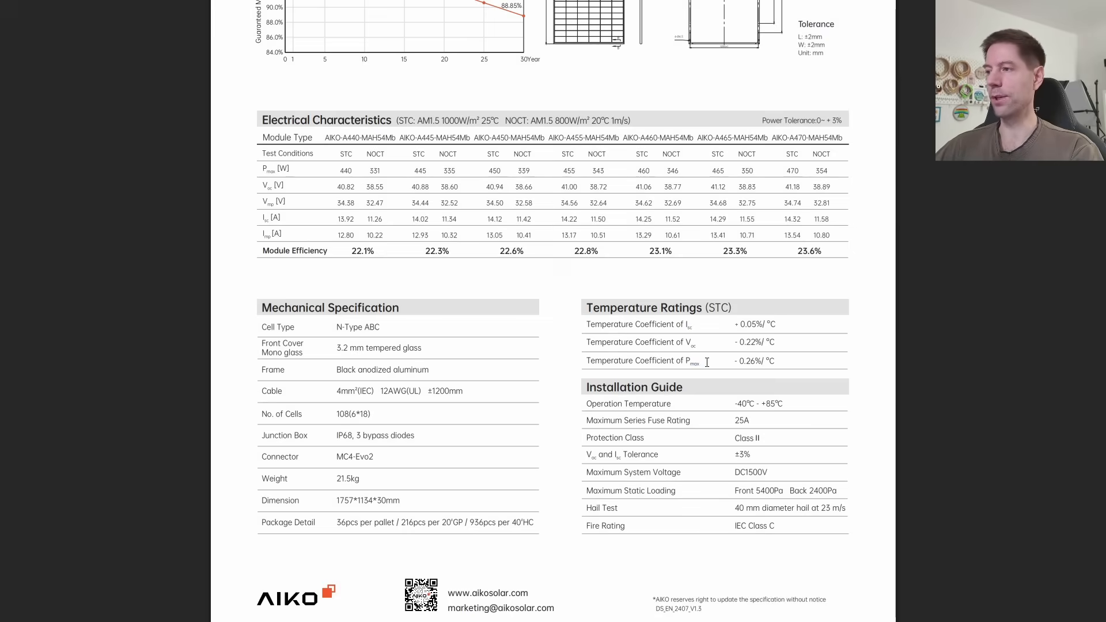
double_click(642, 170)
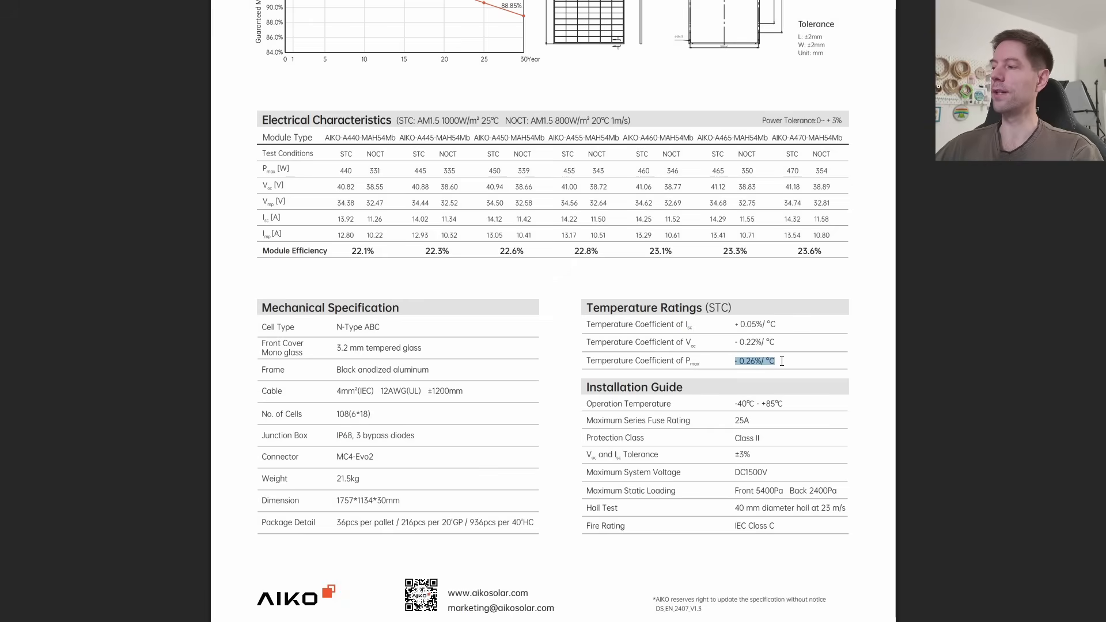
left_click(753, 361)
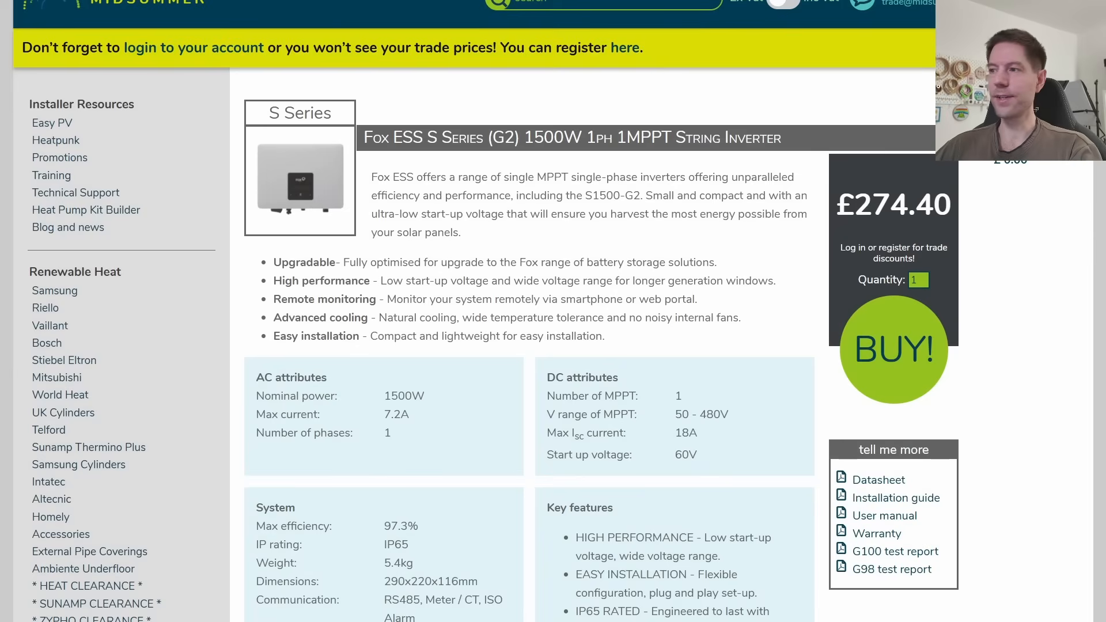
mouse_move(767, 249)
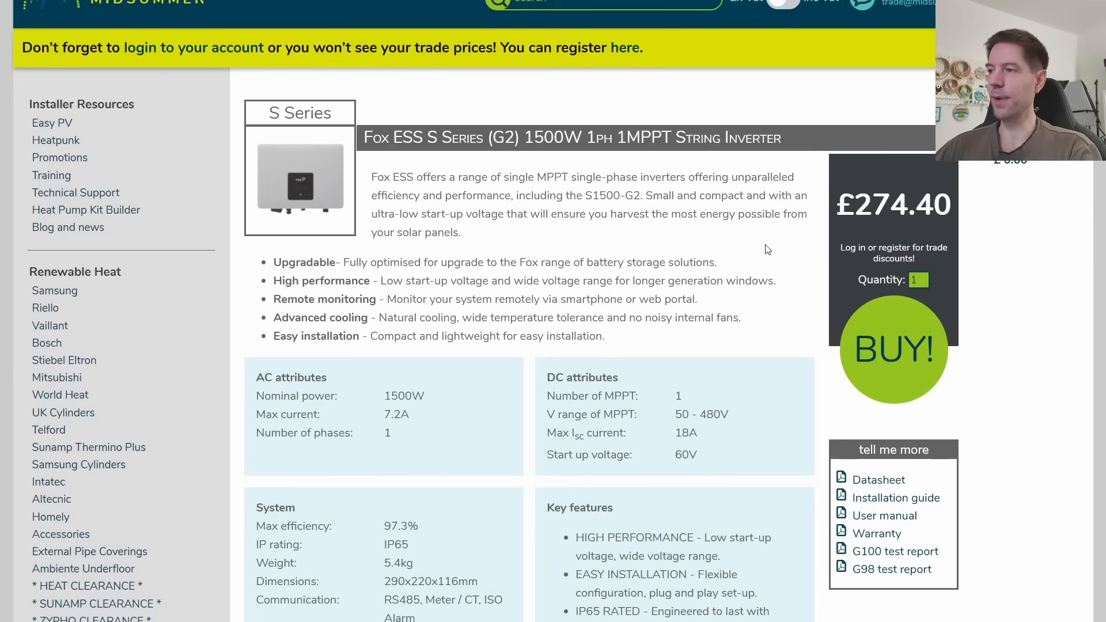
mouse_move(458, 163)
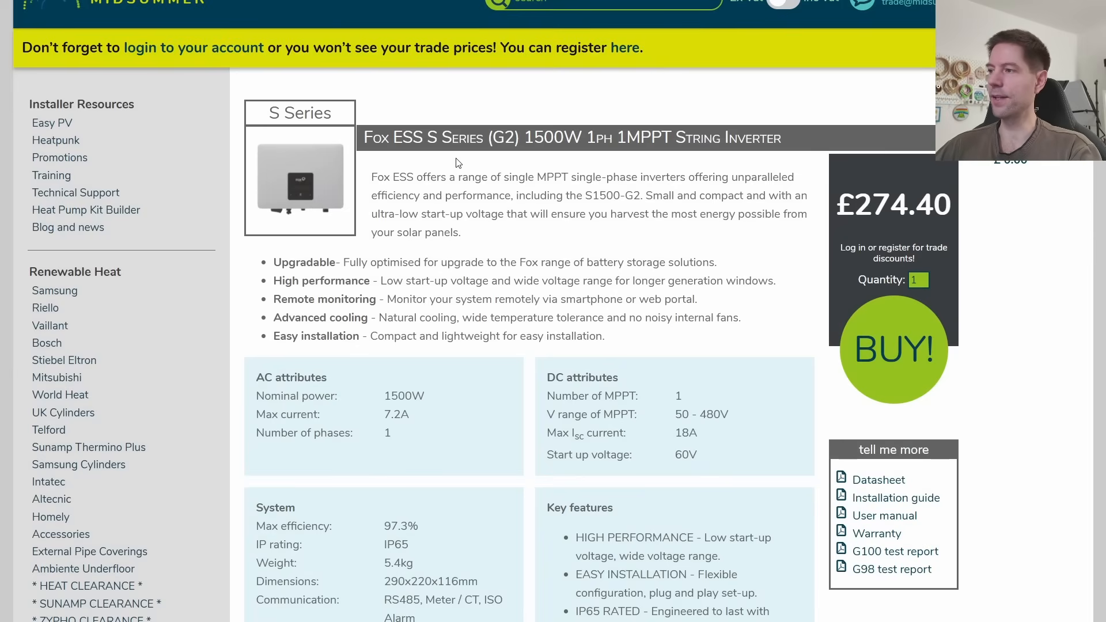
mouse_move(519, 163)
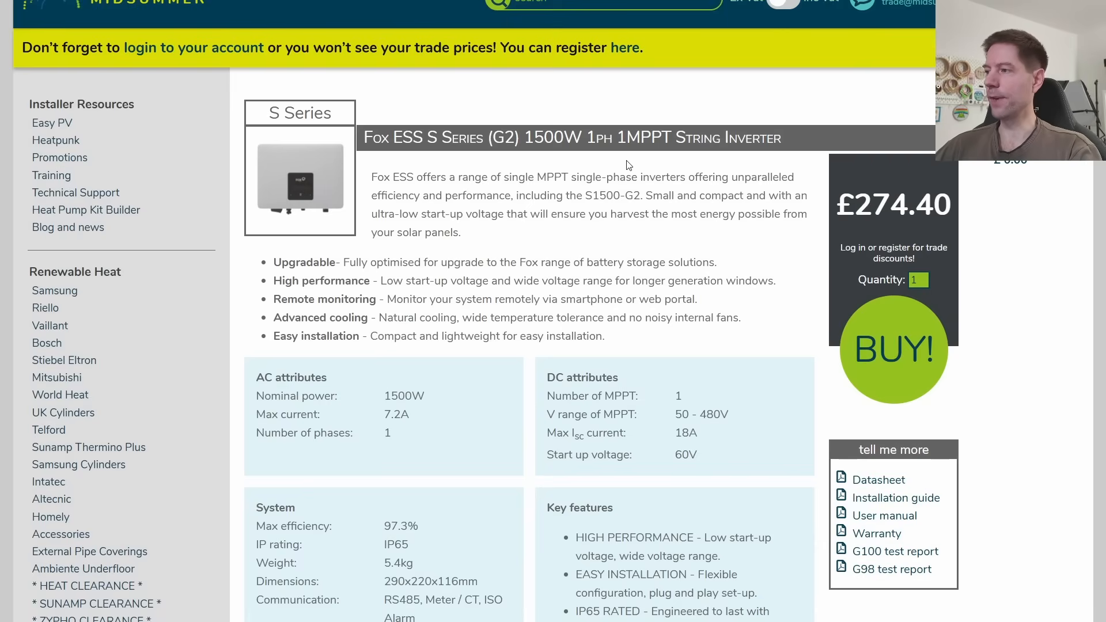
mouse_move(662, 148)
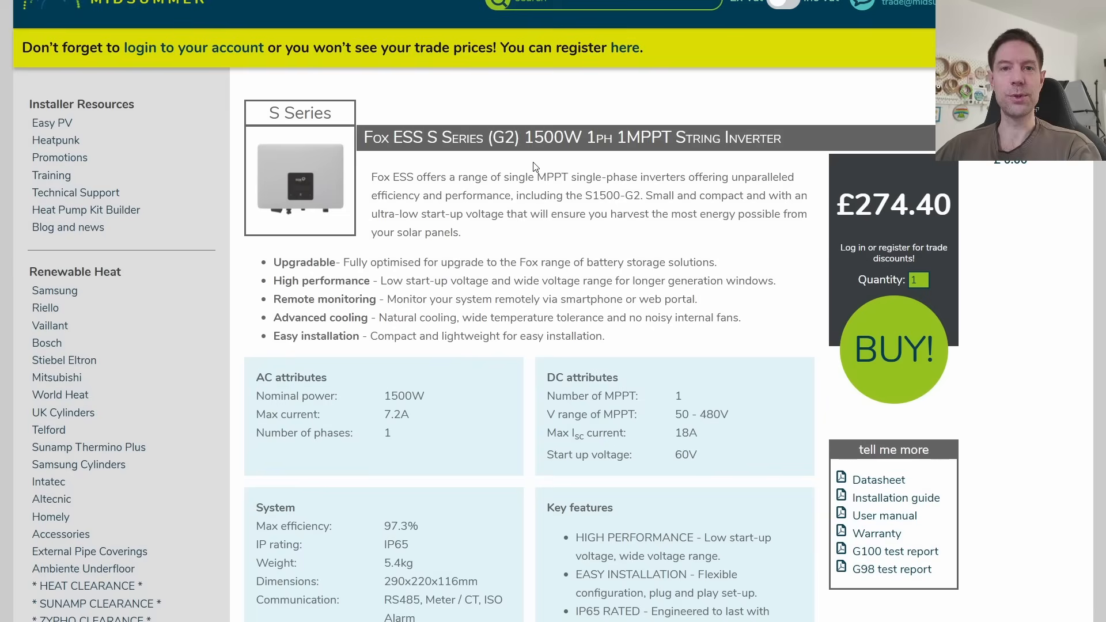
mouse_move(492, 375)
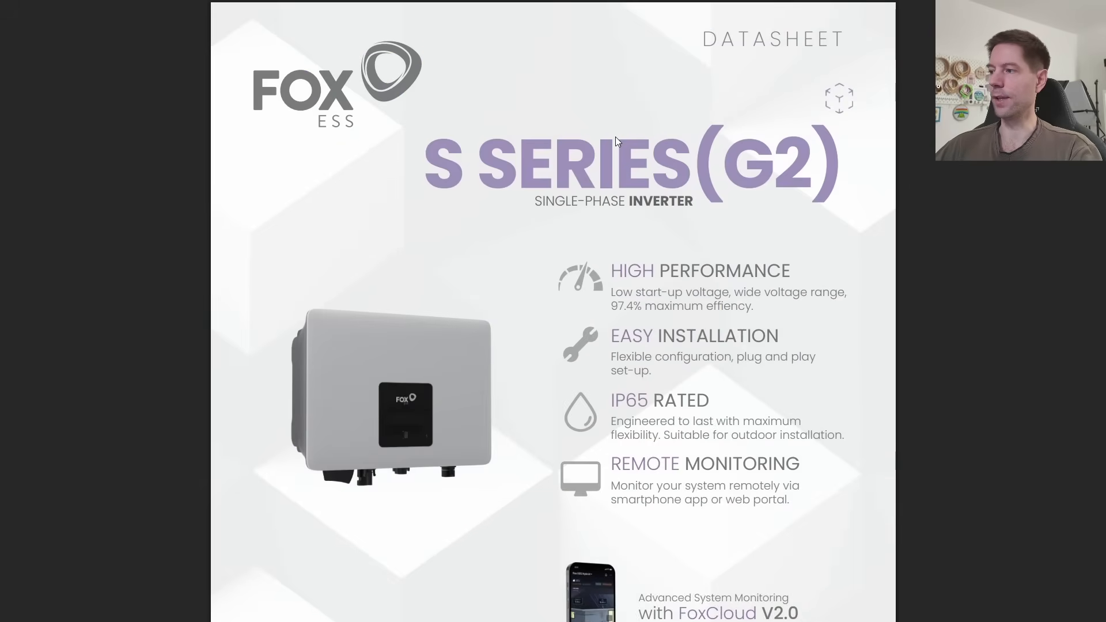
Scroll the Fox ESS S Series G2 datasheet to the technical specifications and select input voltage ratings.
scroll("down", 3)
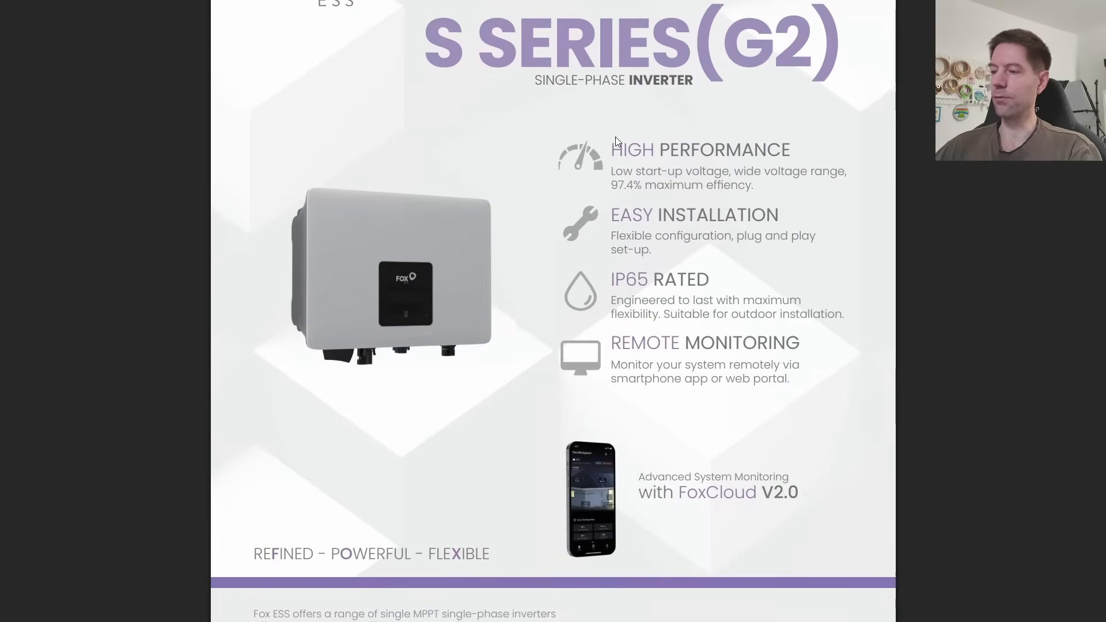
scroll("down", 3)
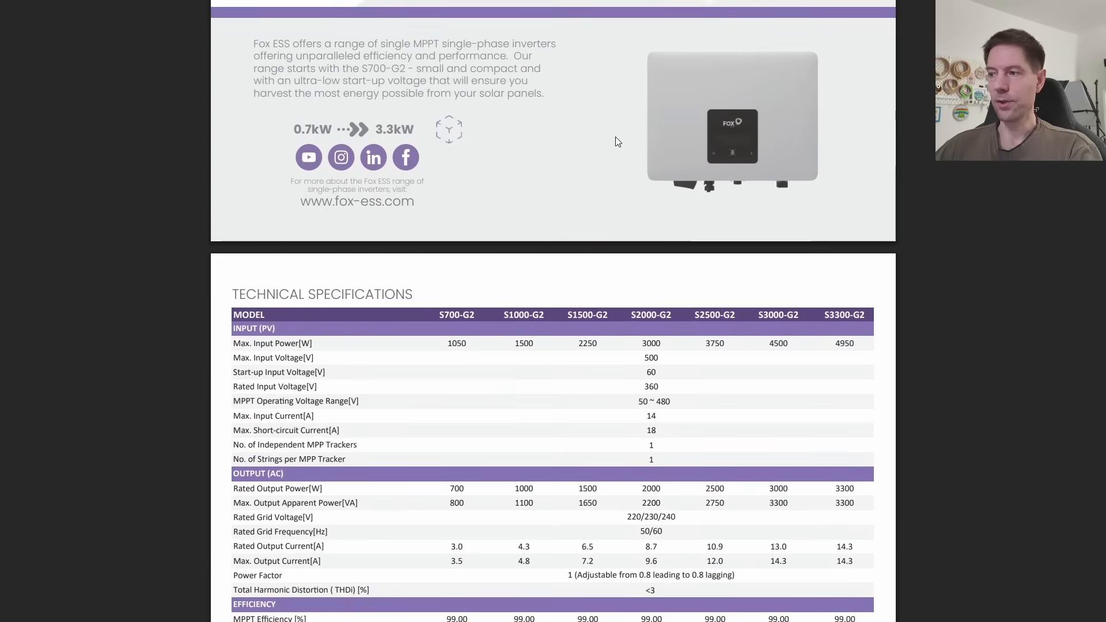
scroll("down", 3)
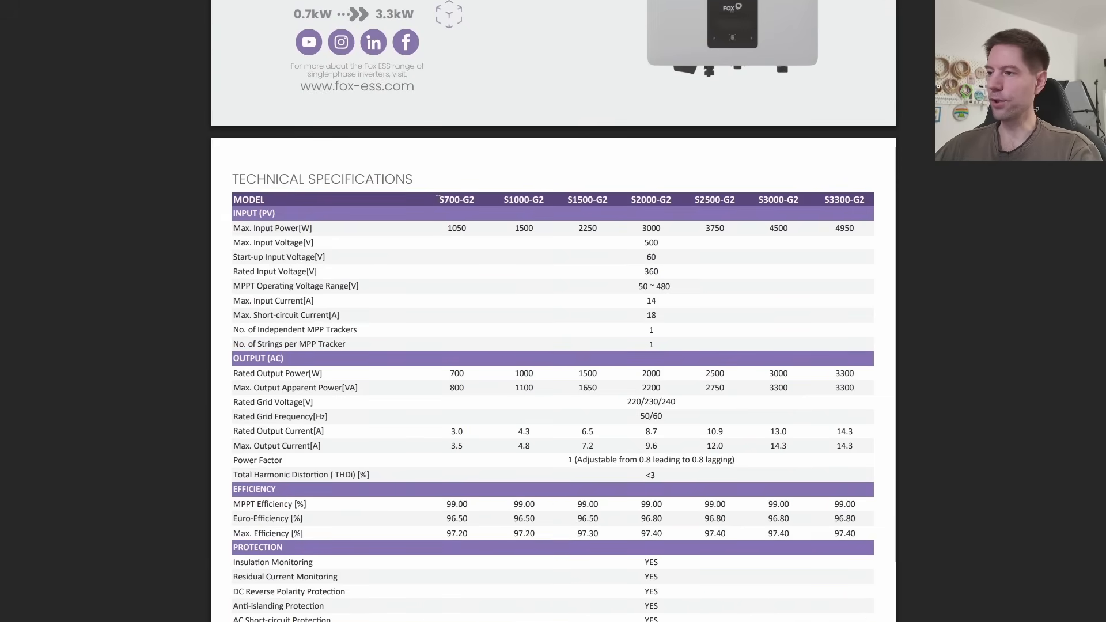
double_click(454, 200)
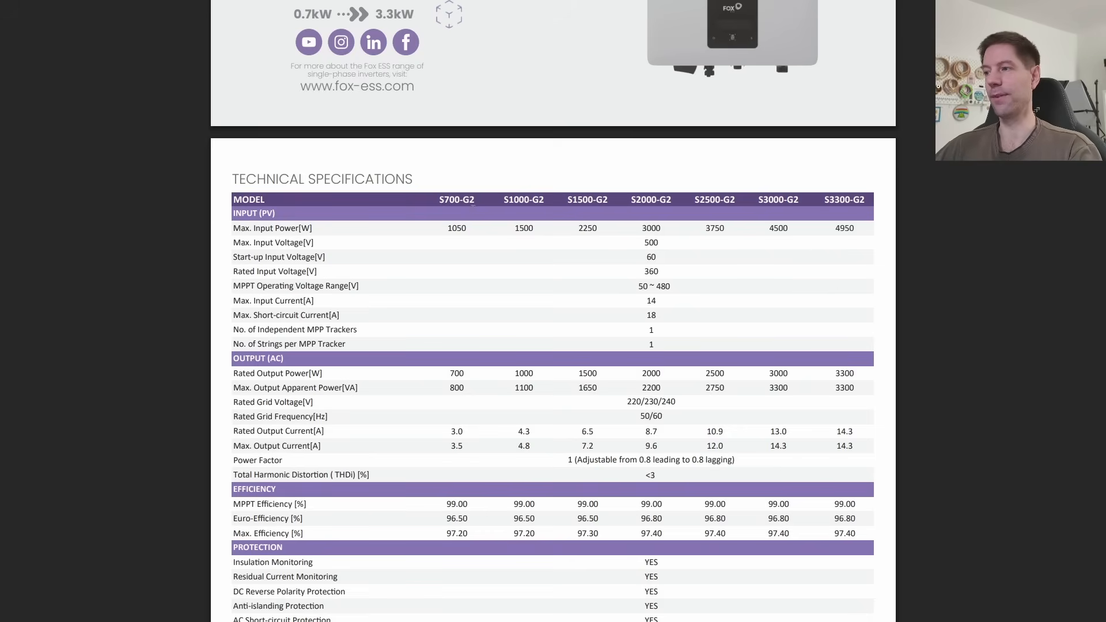
mouse_move(570, 227)
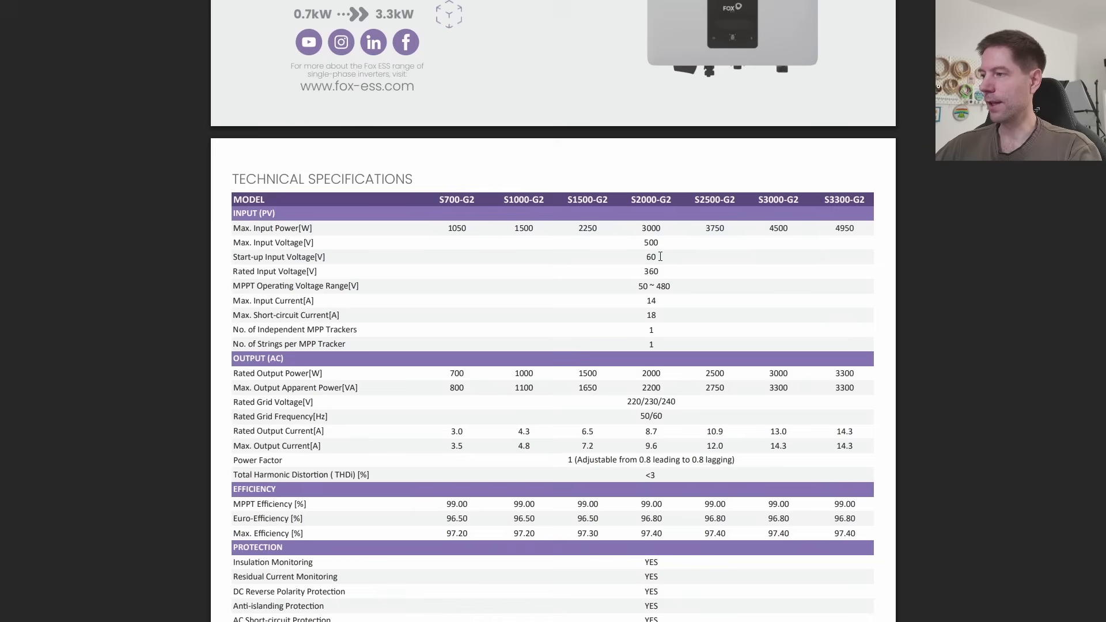
double_click(650, 256)
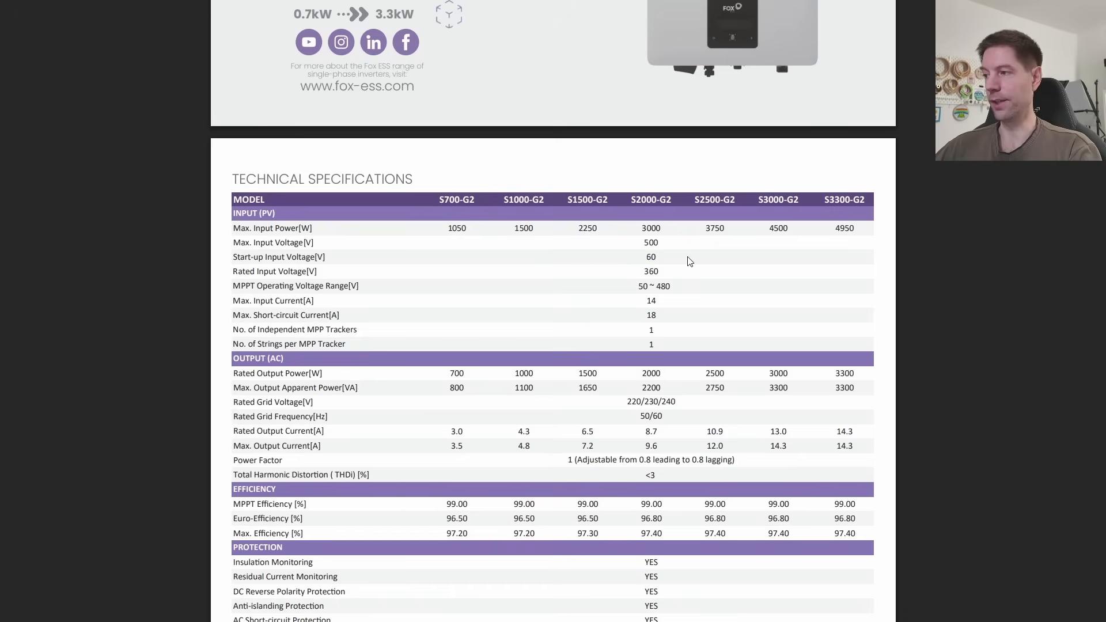
mouse_move(660, 258)
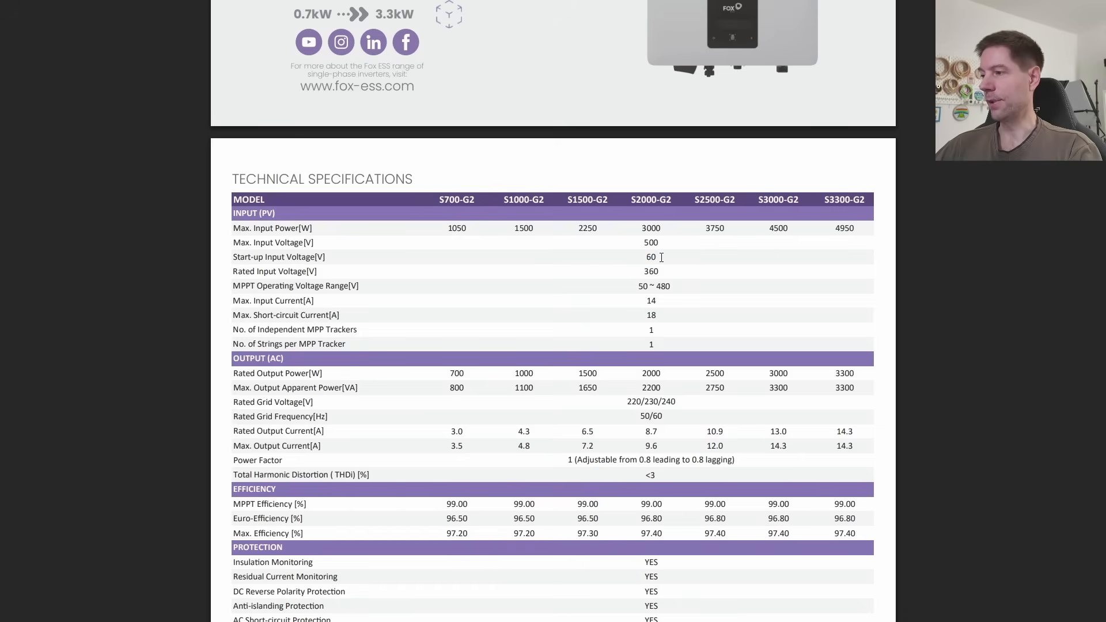
double_click(650, 256)
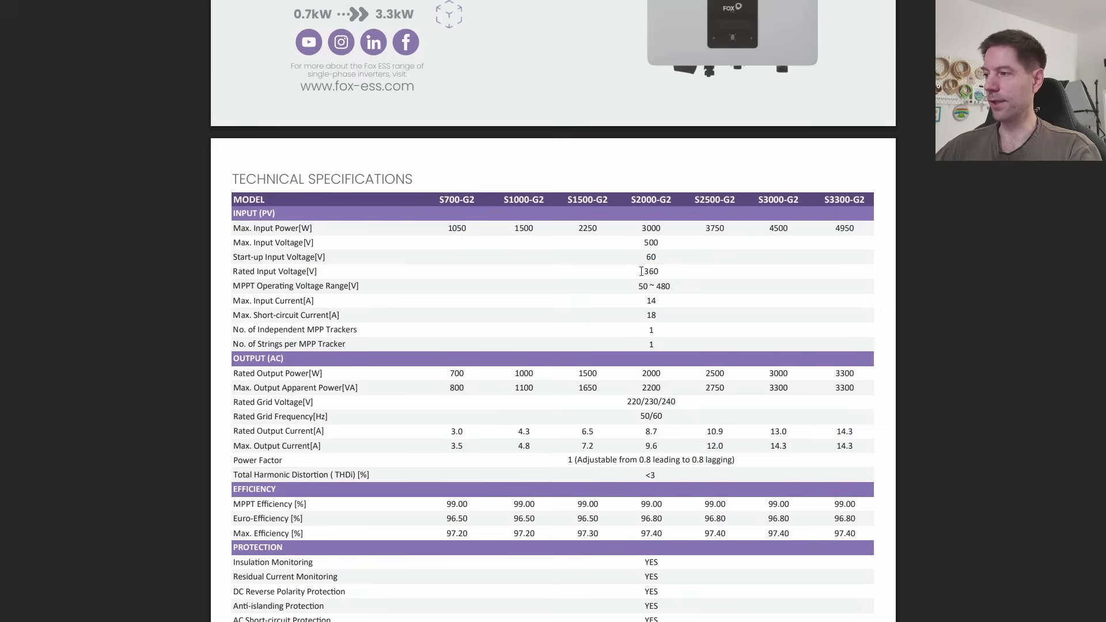
Read down the Fox ESS specifications table through the efficiency and protection rows.
scroll("down", 3)
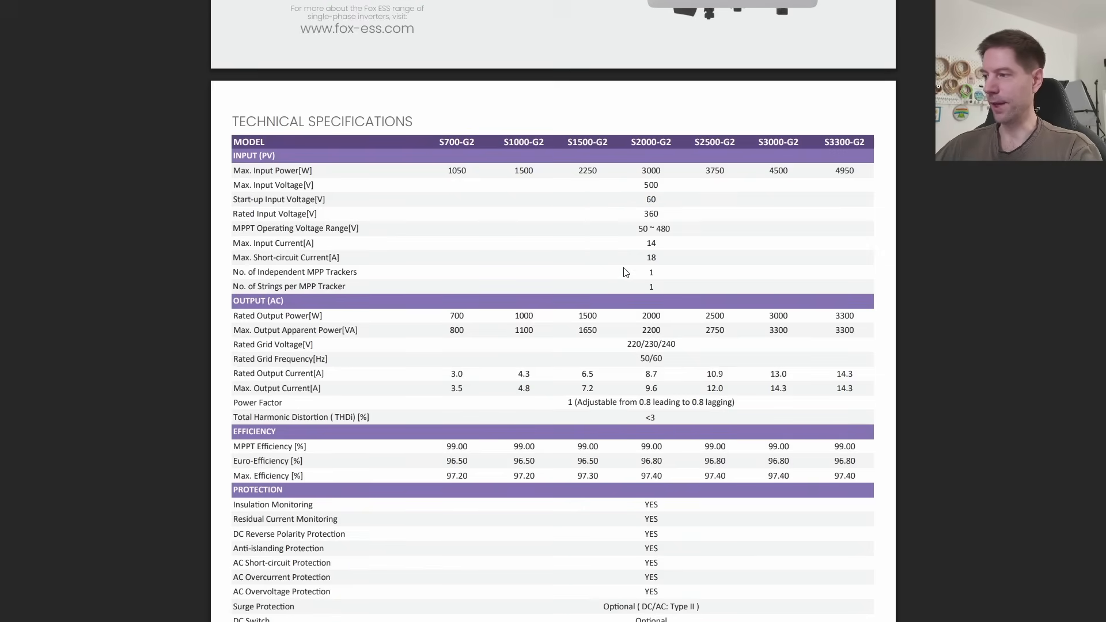
scroll("down", 3)
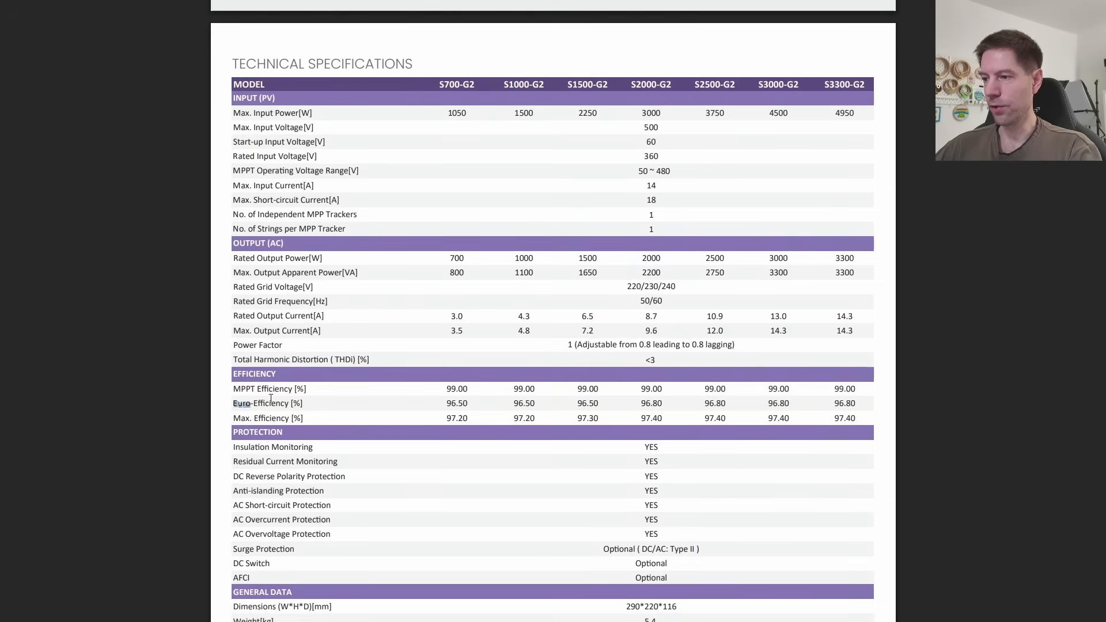
double_click(267, 403)
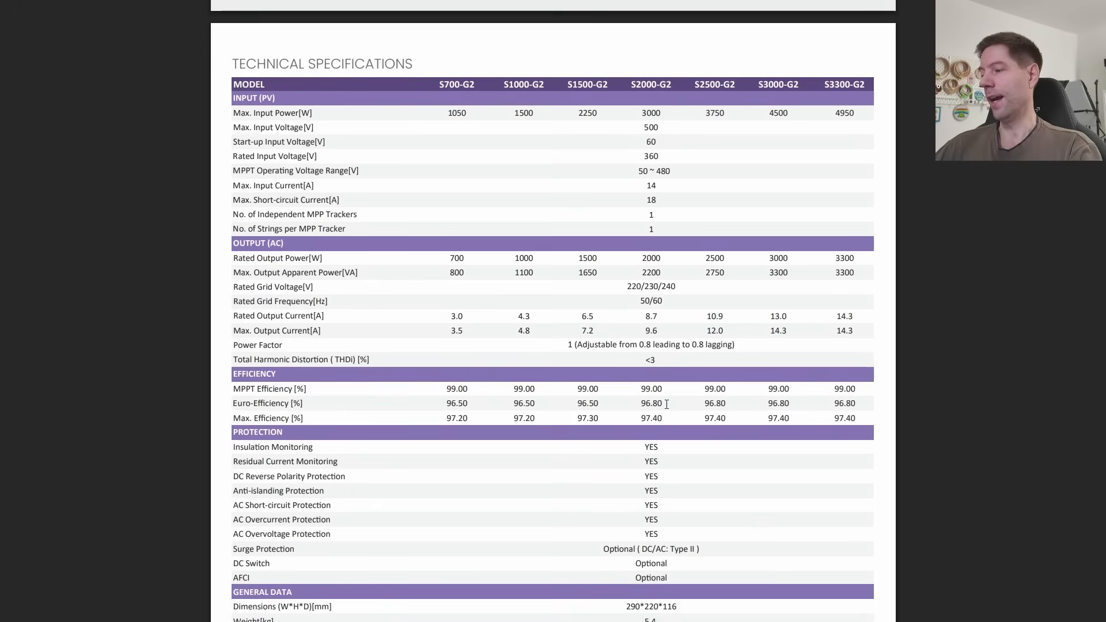
scroll("down", 3)
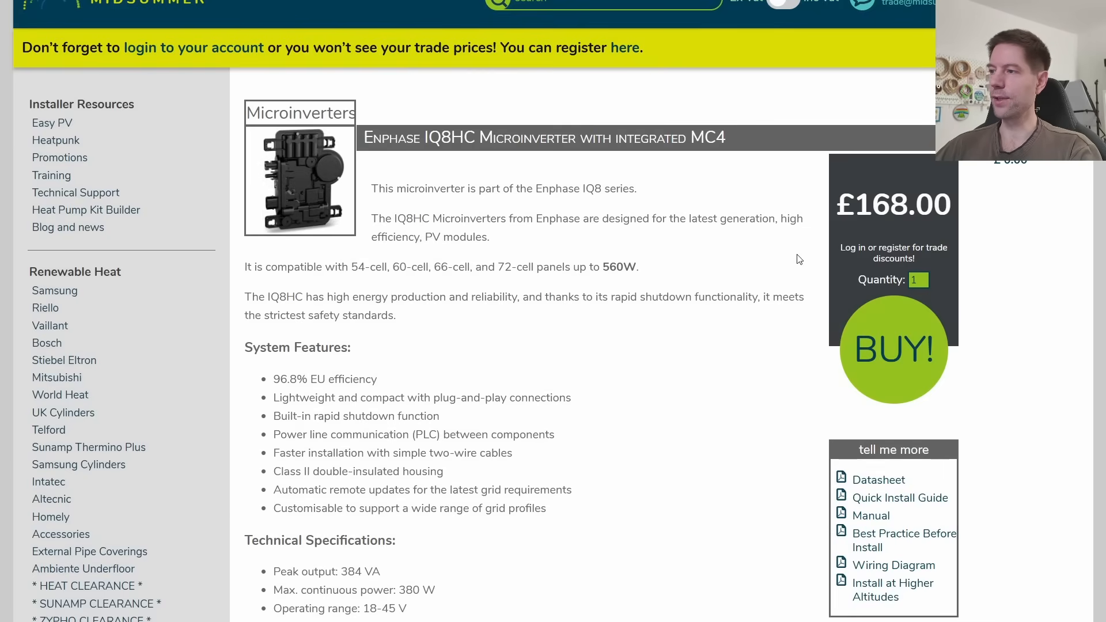
mouse_move(550, 164)
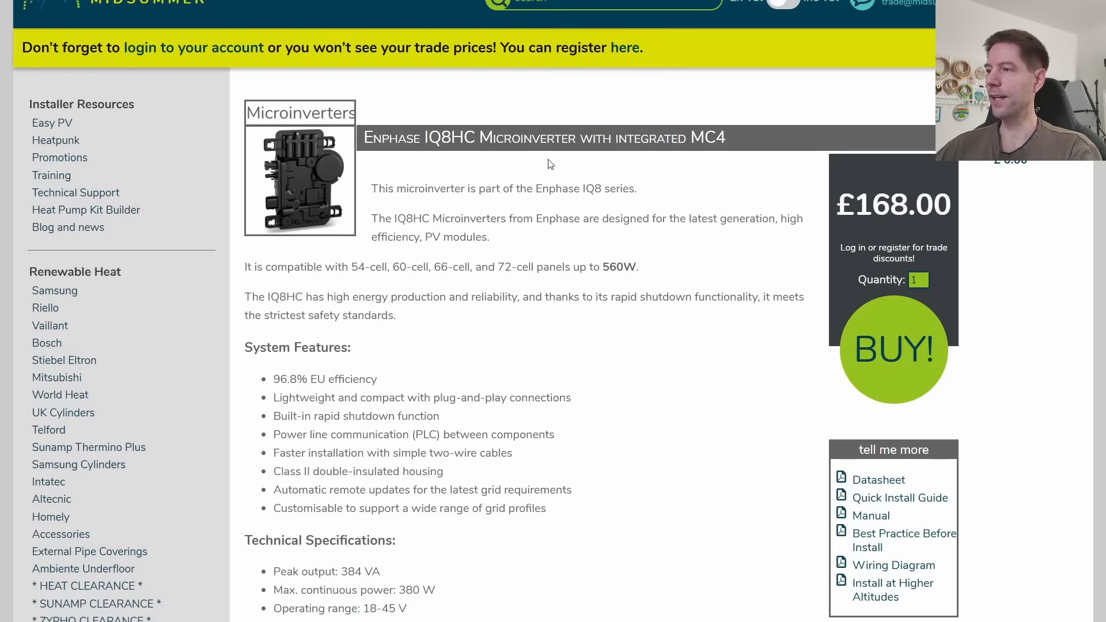
mouse_move(465, 532)
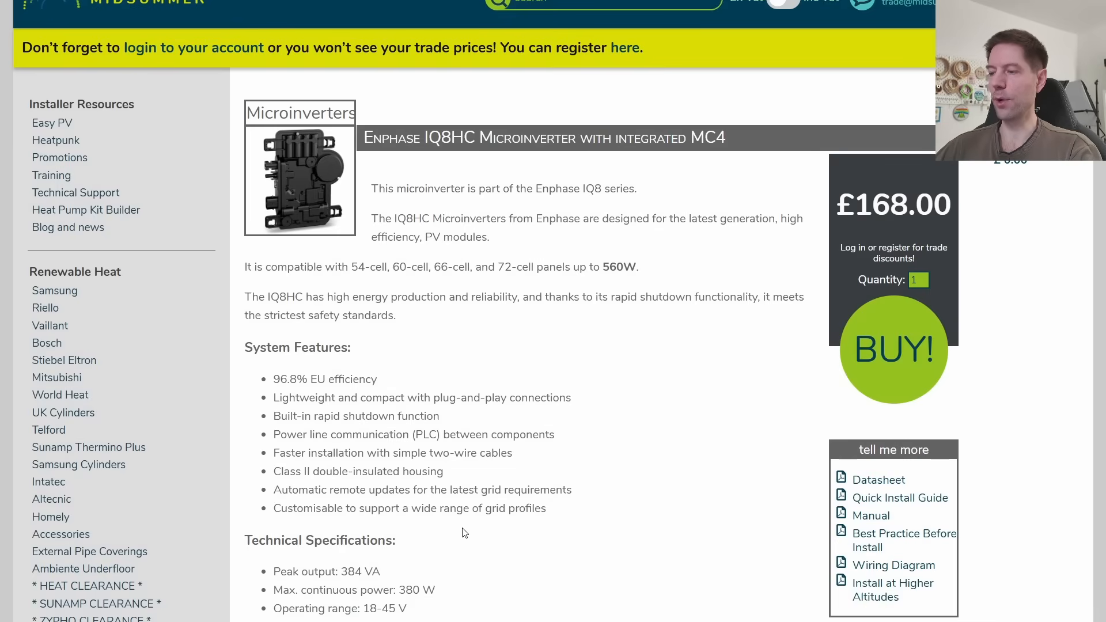
Scroll to the IQ8HC technical specifications and mark the 380 W continuous power figure.
scroll("down", 3)
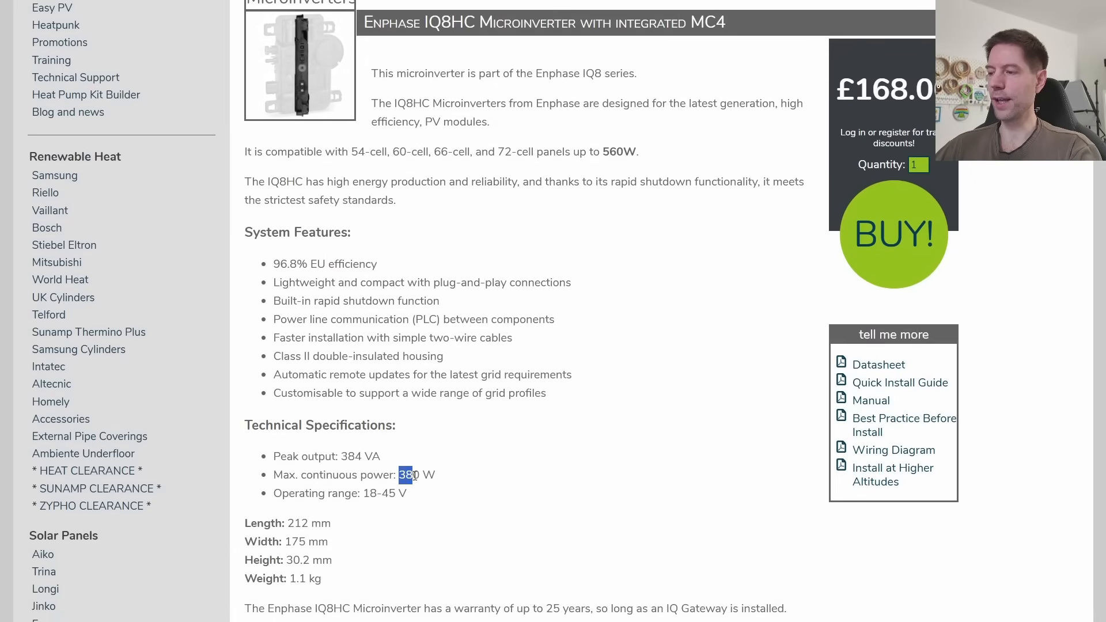
double_click(408, 474)
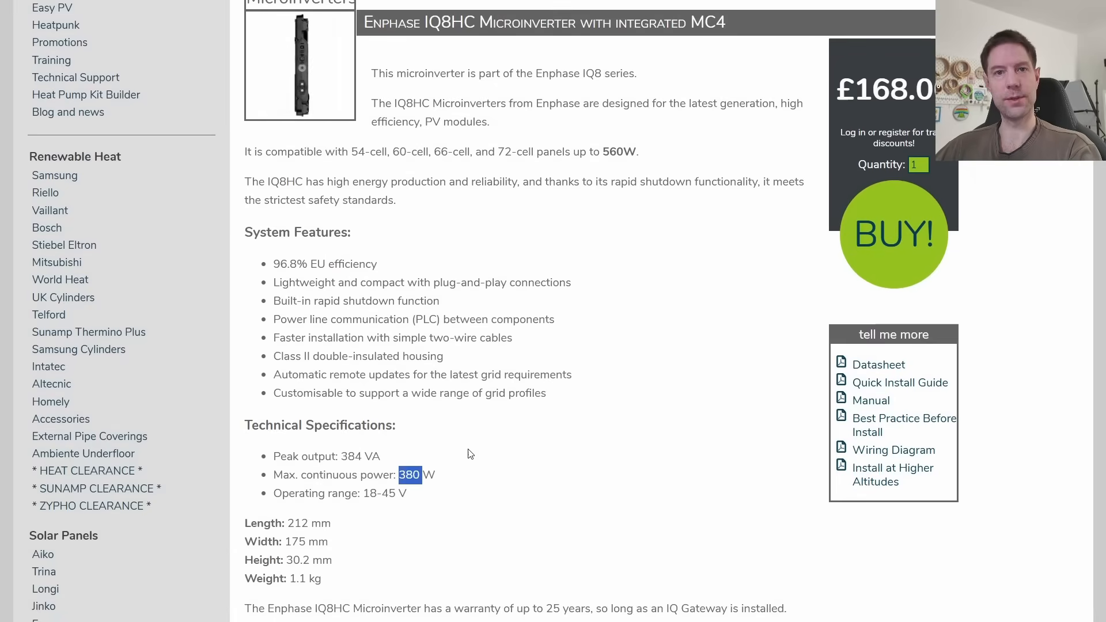
mouse_move(515, 416)
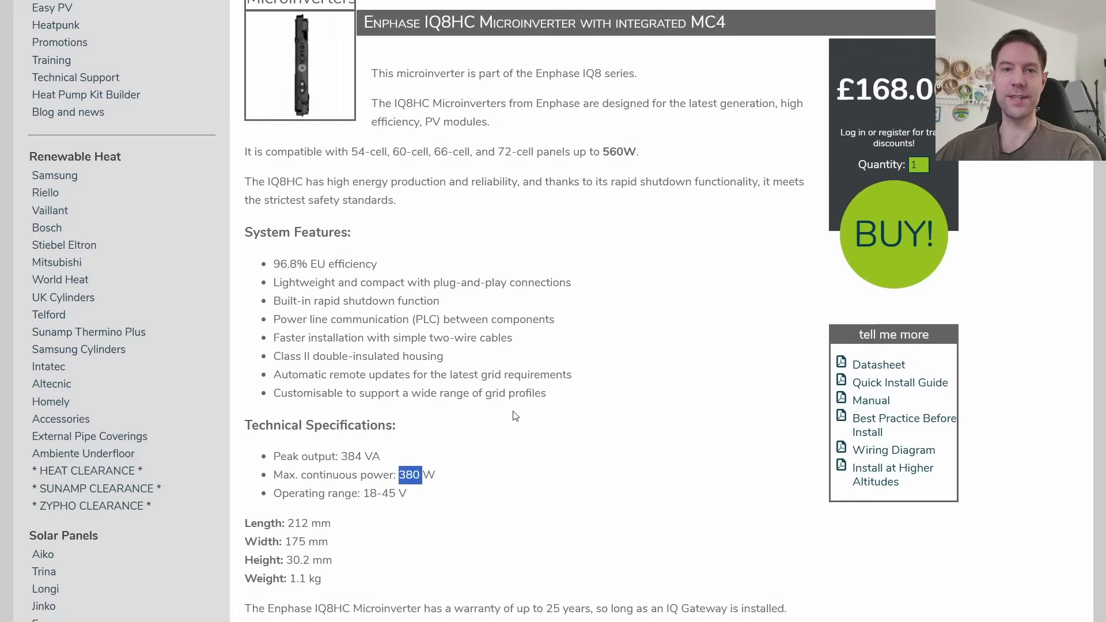
mouse_move(440, 477)
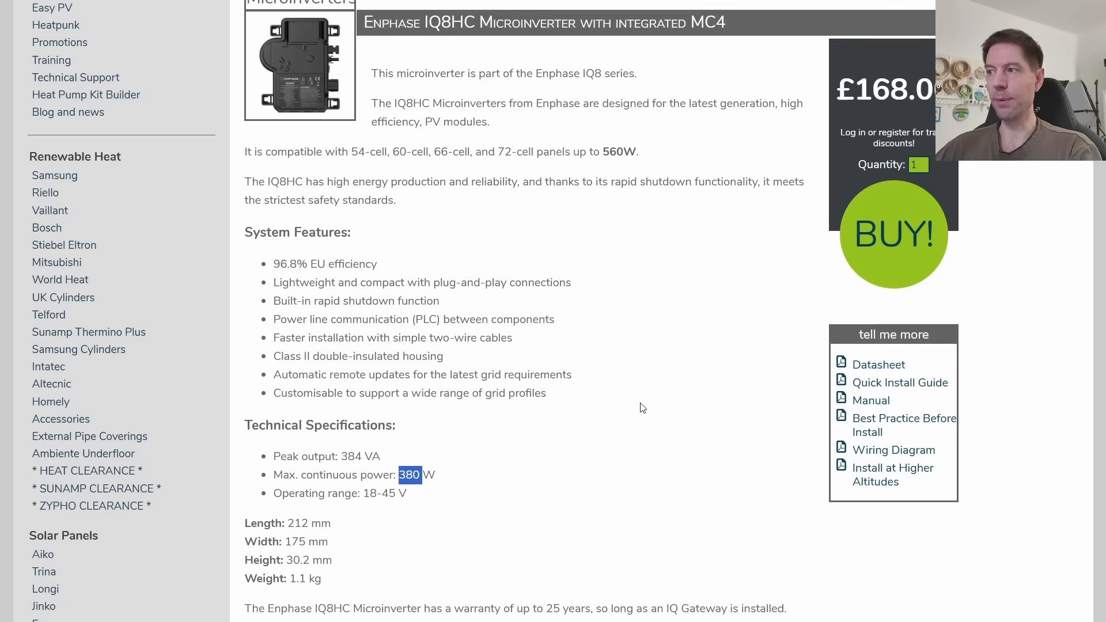
mouse_move(617, 407)
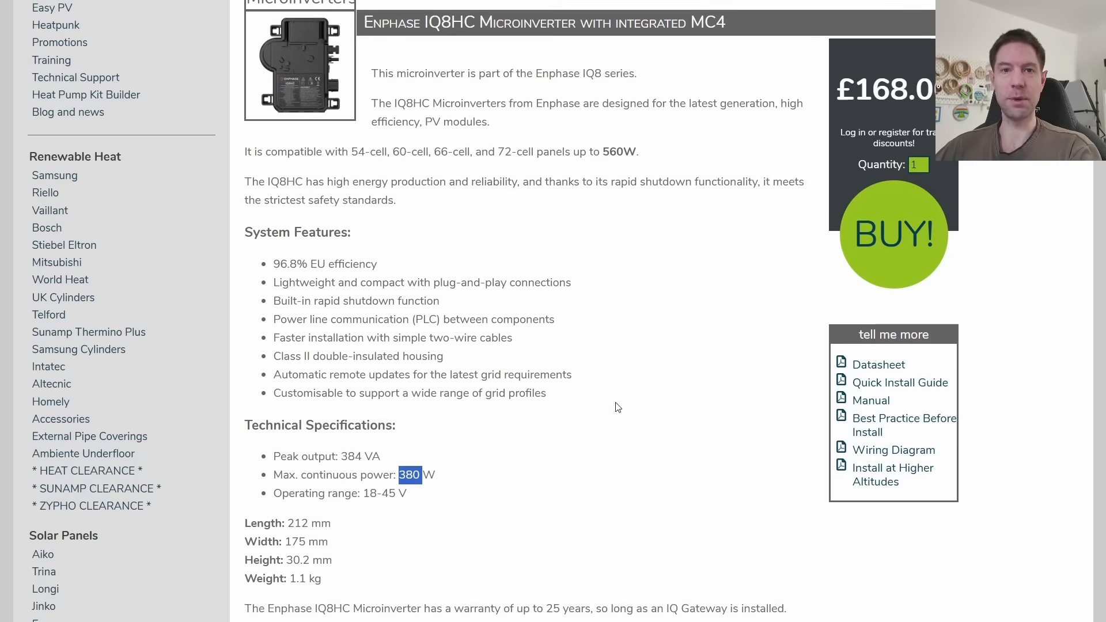
mouse_move(617, 311)
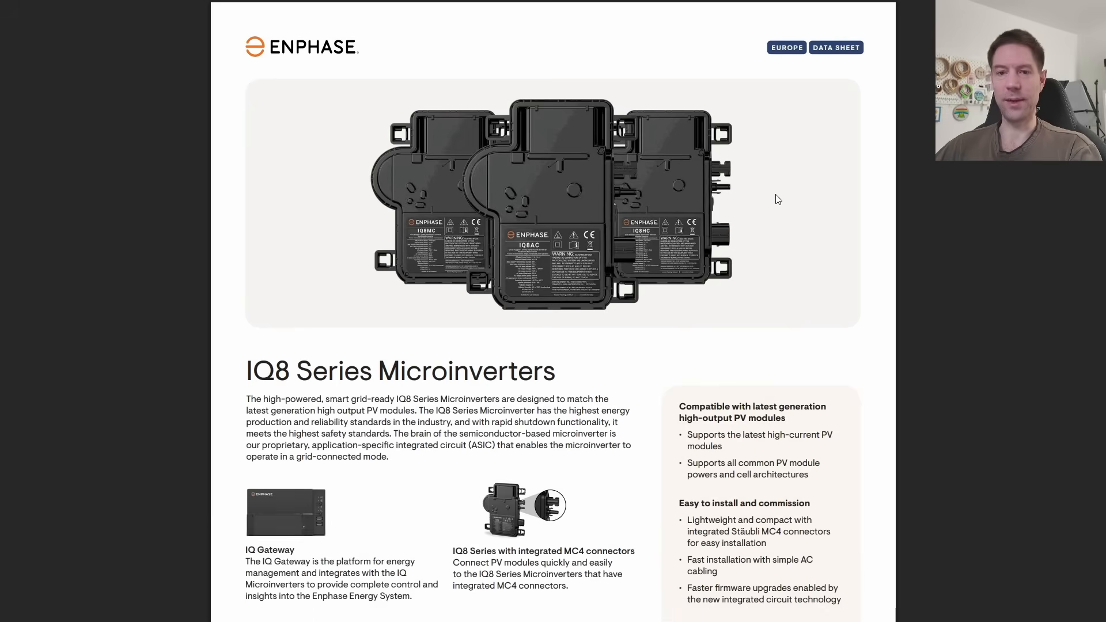
mouse_move(776, 199)
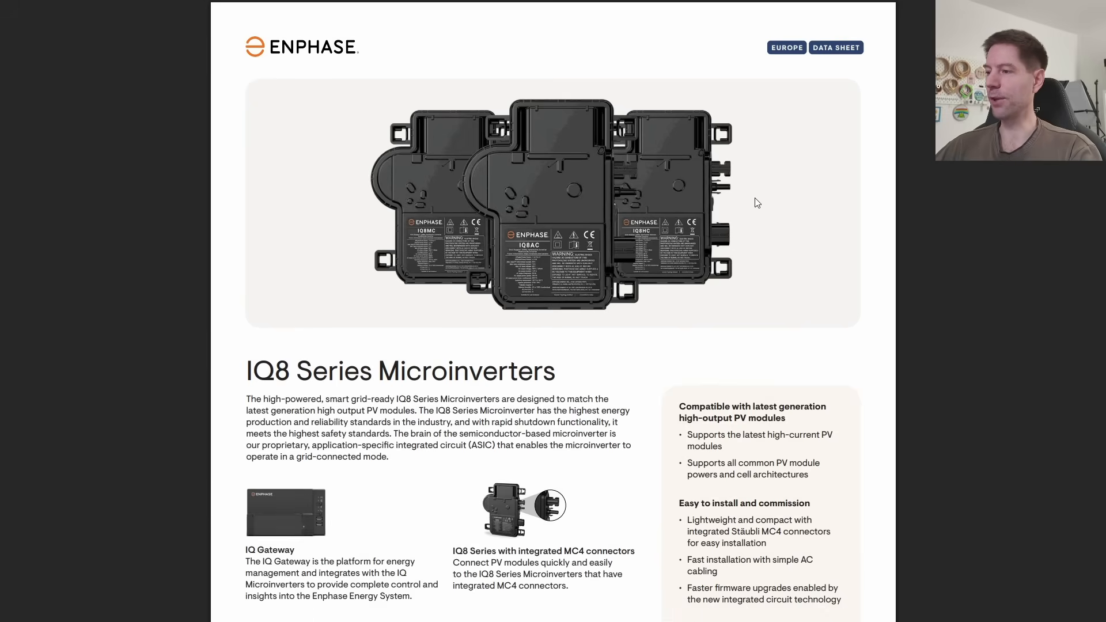
Scroll the Enphase IQ8 Series datasheet past its cover to the input/output data table.
scroll("down", 3)
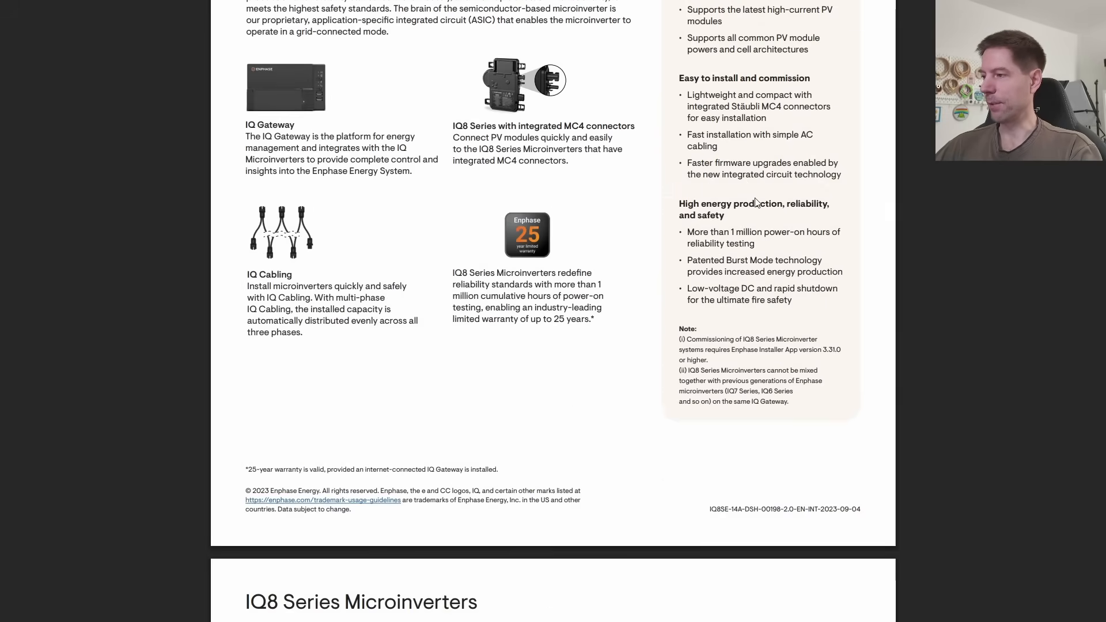
scroll("down", 3)
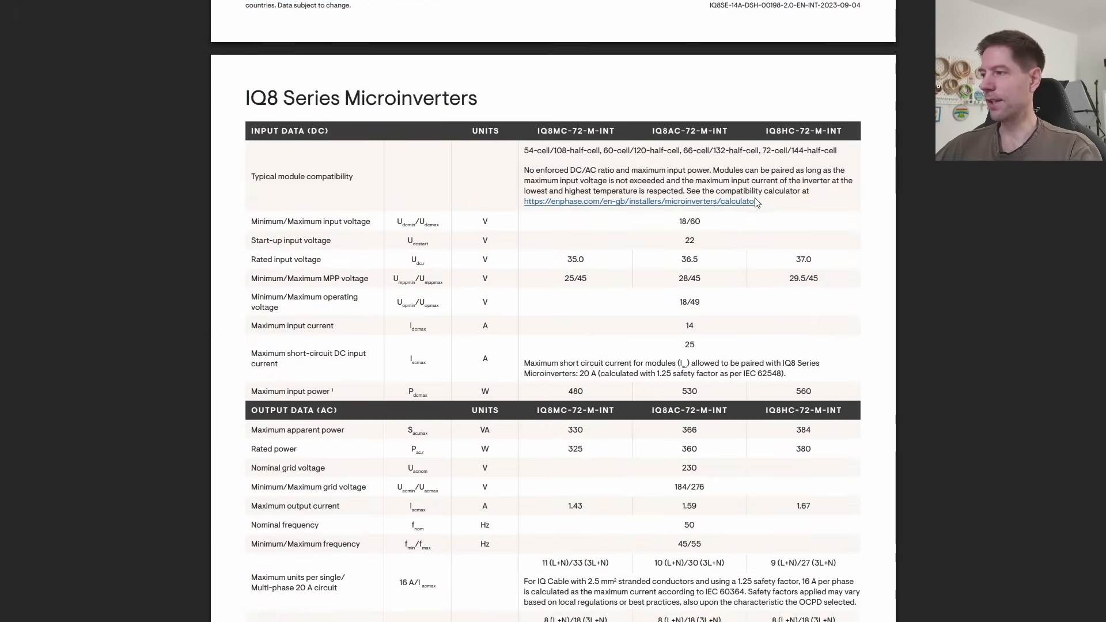
scroll("down", 3)
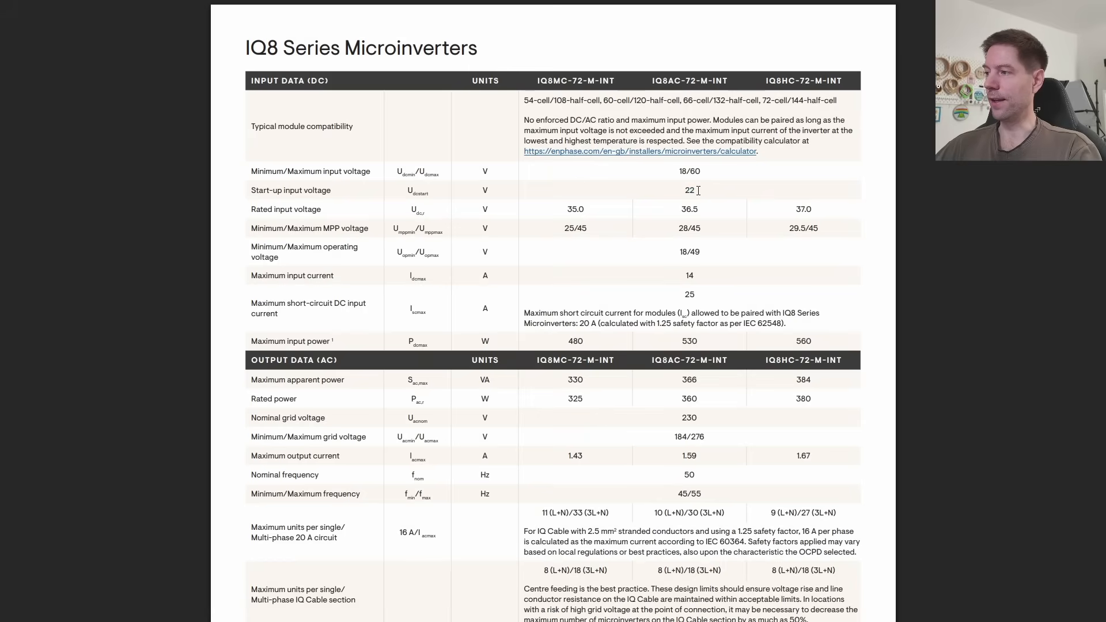
double_click(688, 189)
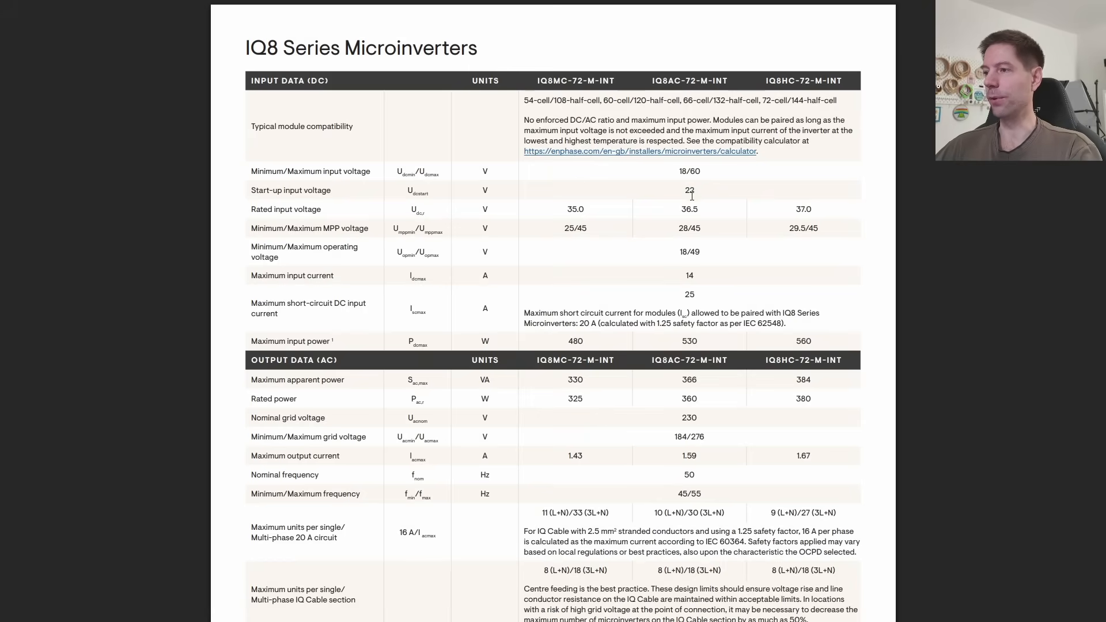
scroll("down", 3)
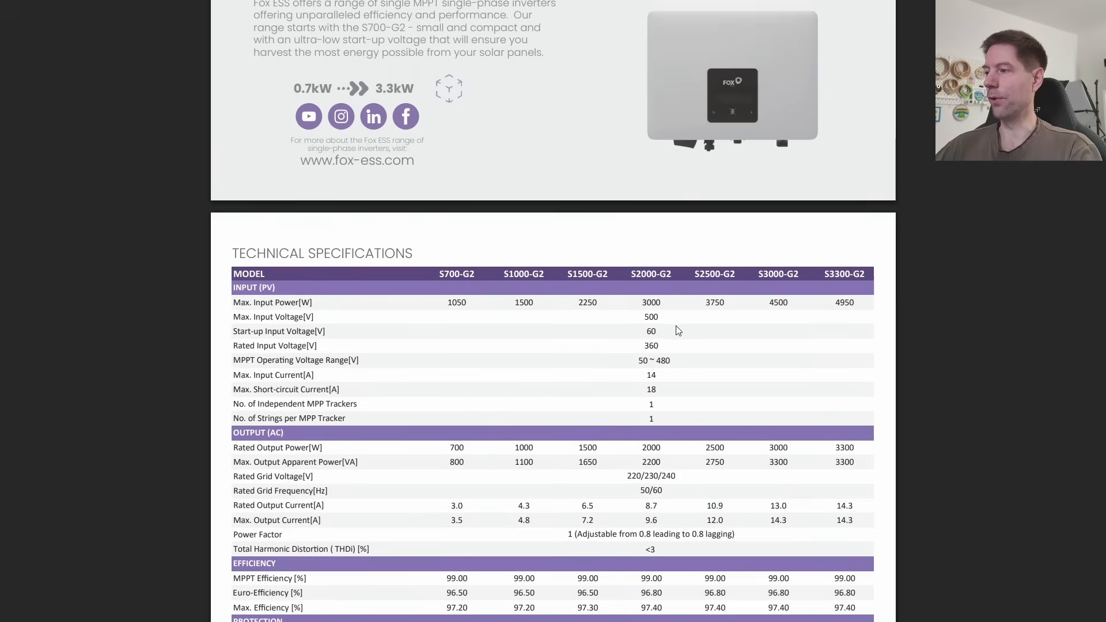
Select a figure in the IQ8 Series input and output data table.
double_click(650, 331)
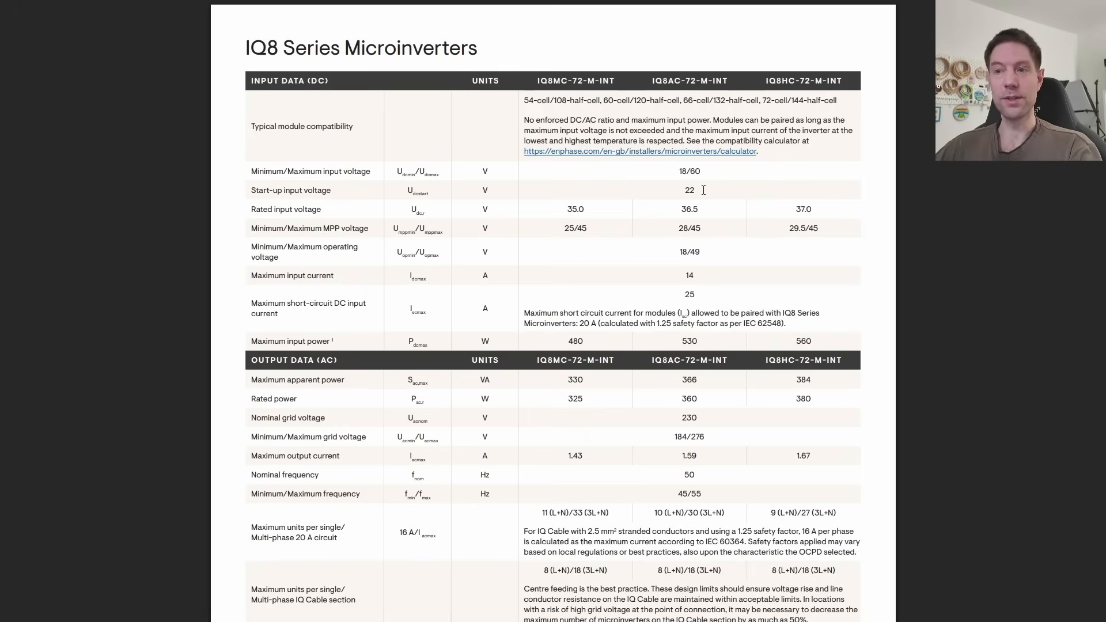
Scroll the IQ8 datasheet to the output data and efficiency rows, selecting figures along the way.
double_click(689, 189)
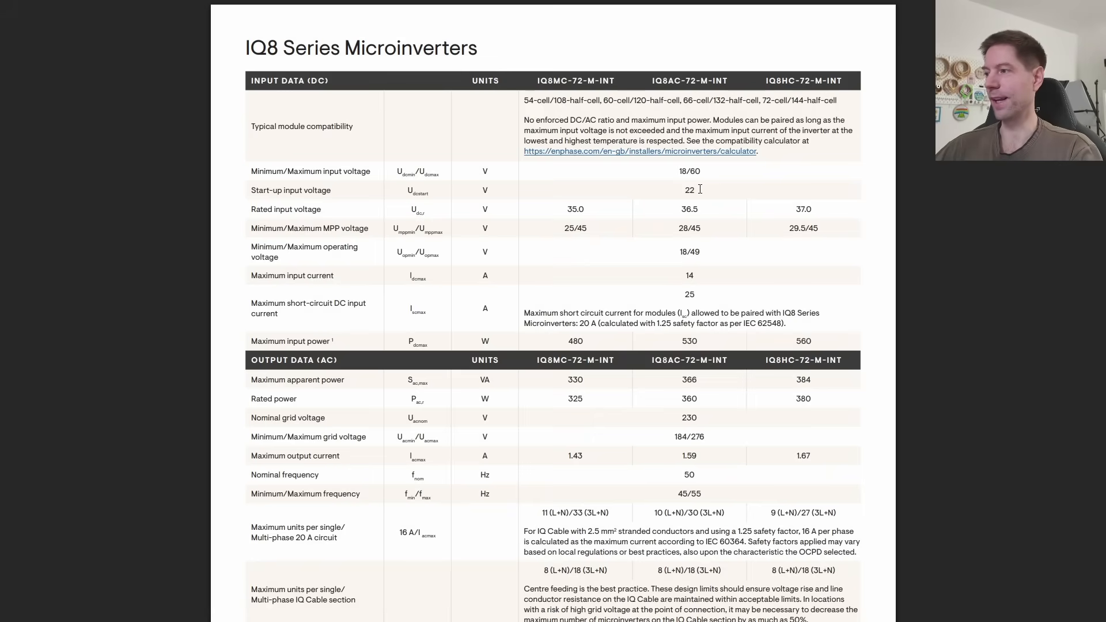
mouse_move(604, 351)
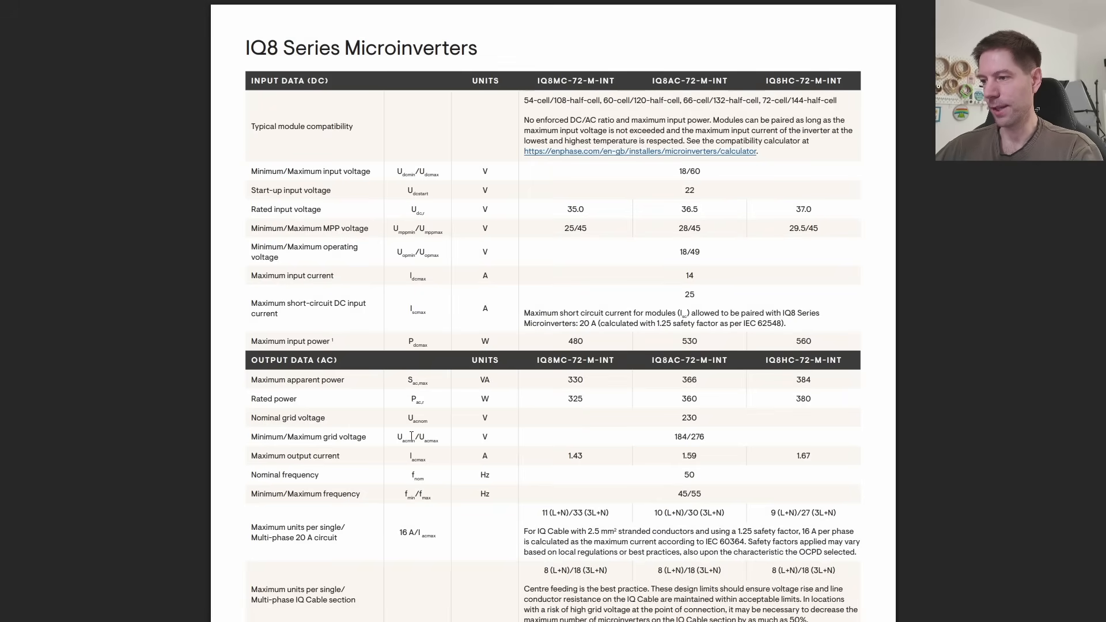
scroll("down", 3)
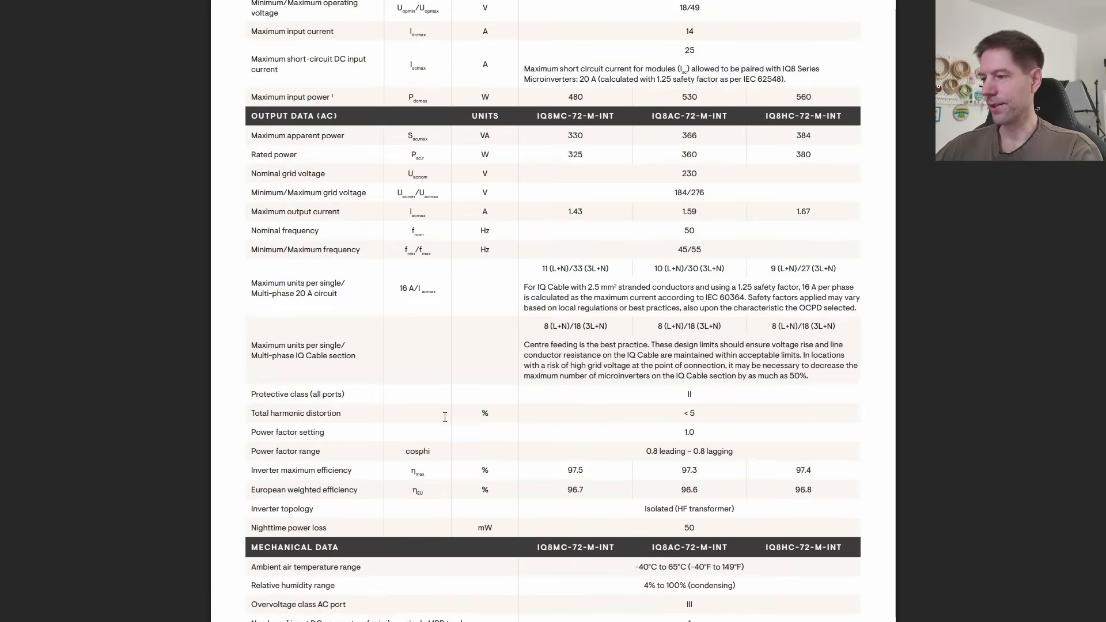
scroll("down", 3)
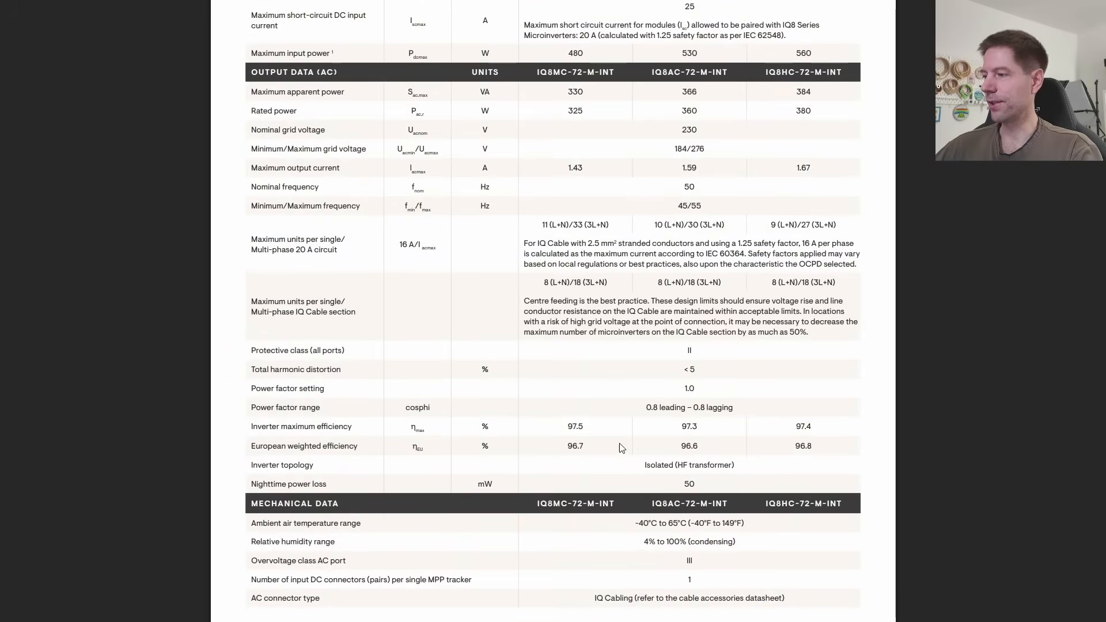
mouse_move(791, 448)
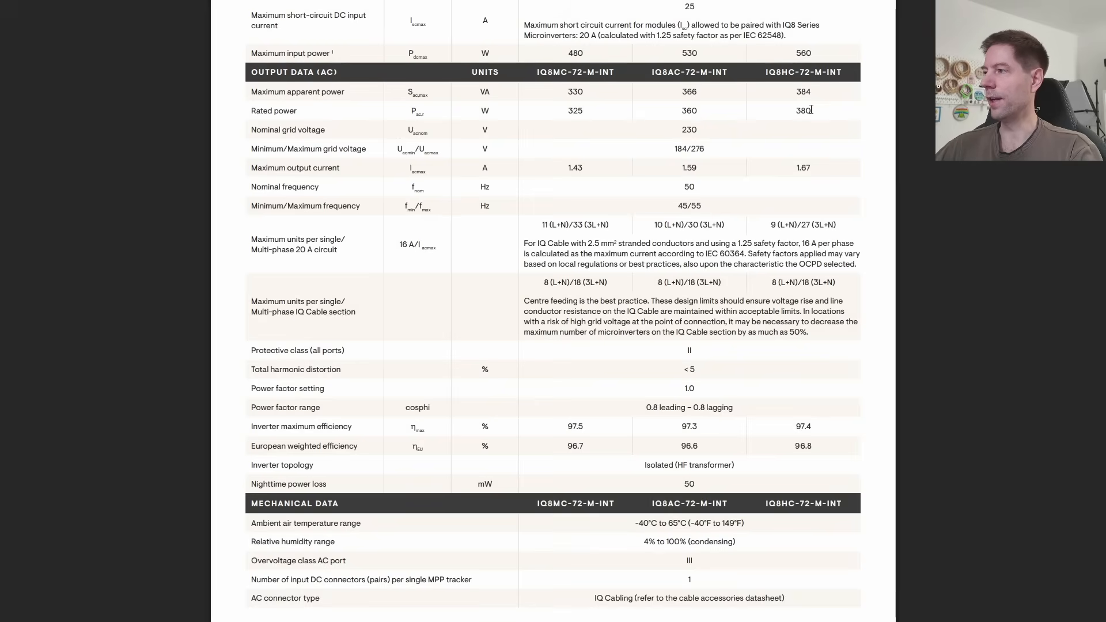
double_click(802, 111)
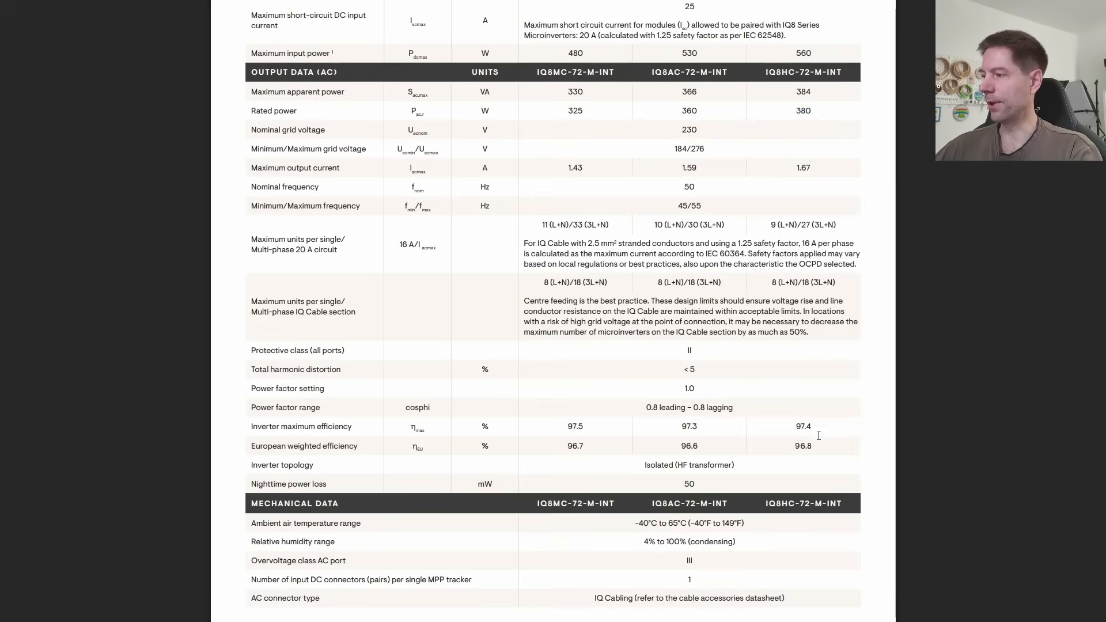
mouse_move(816, 446)
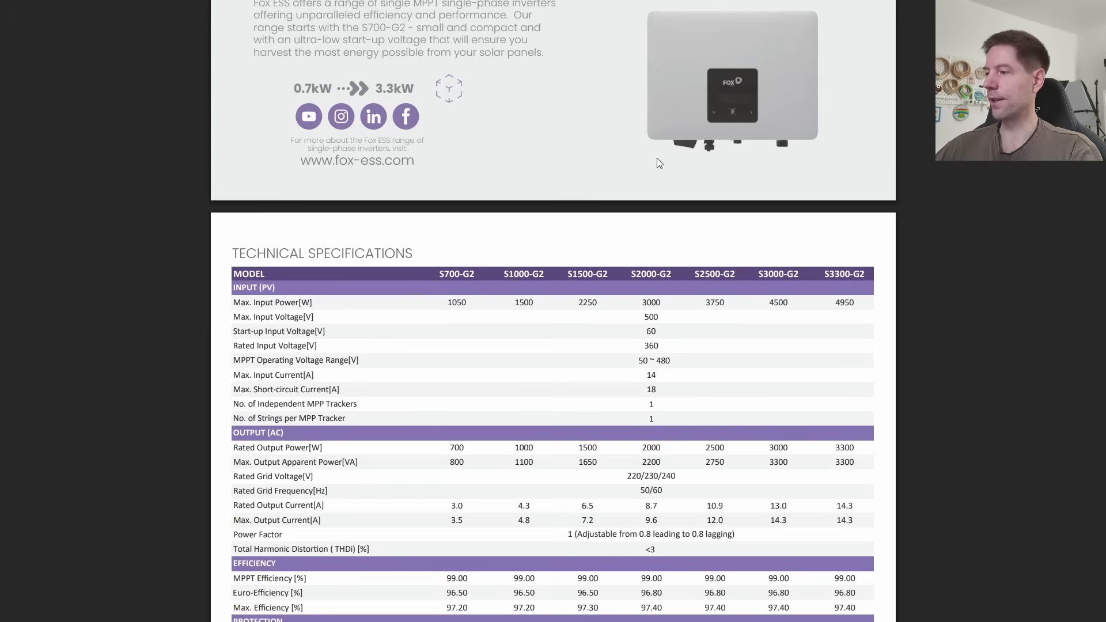
Compare the Fox ESS and IQ8 efficiency figures by scrolling and selecting in both datasheets.
scroll("down", 3)
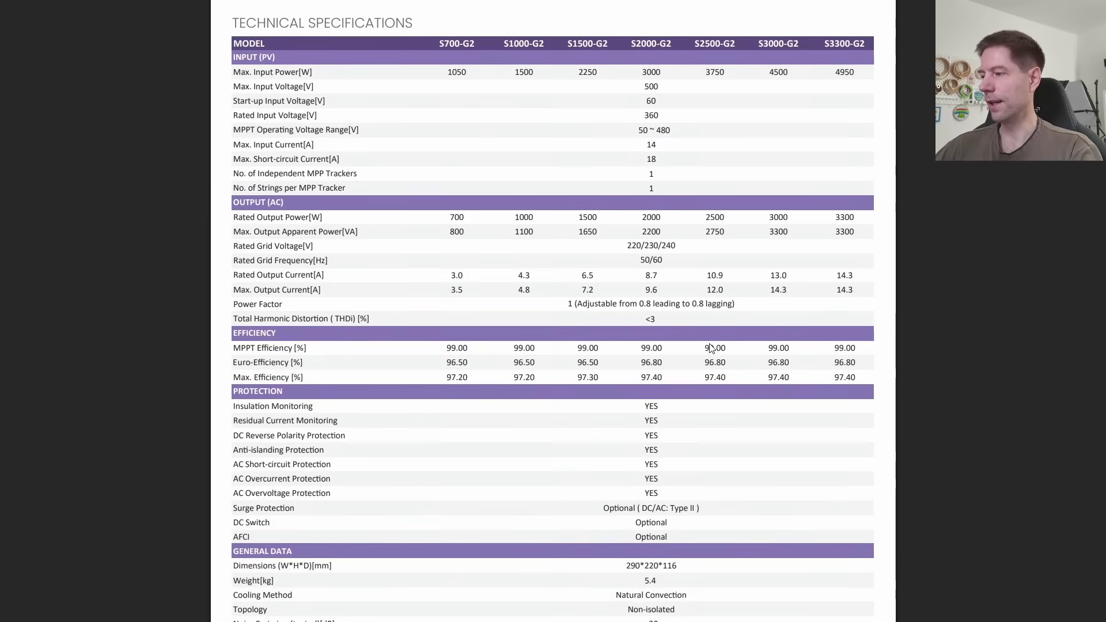
scroll("down", 3)
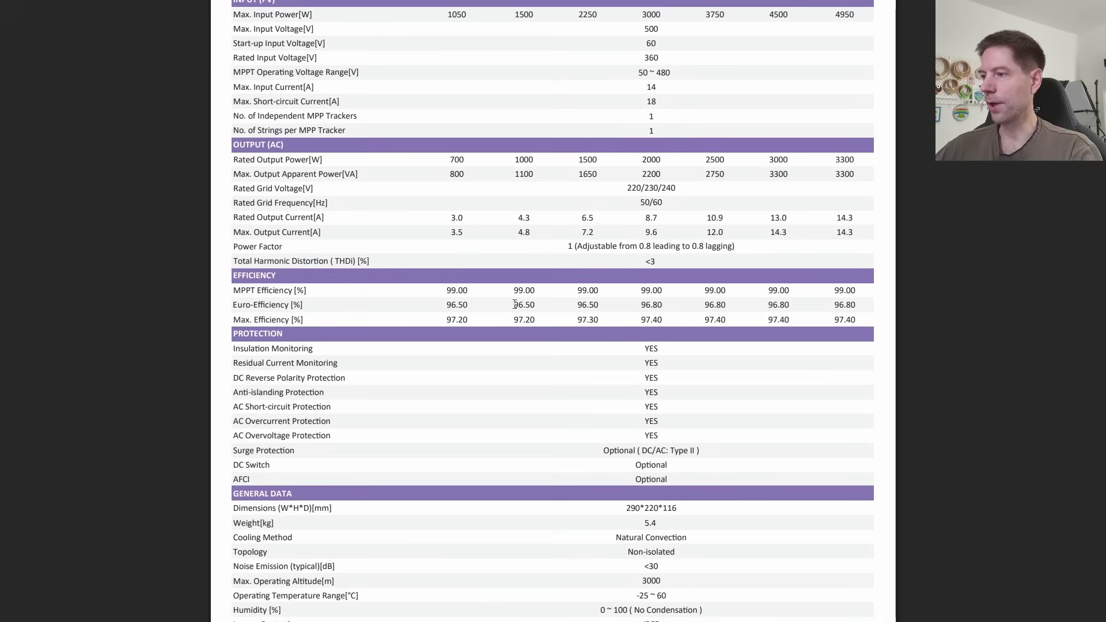
double_click(524, 304)
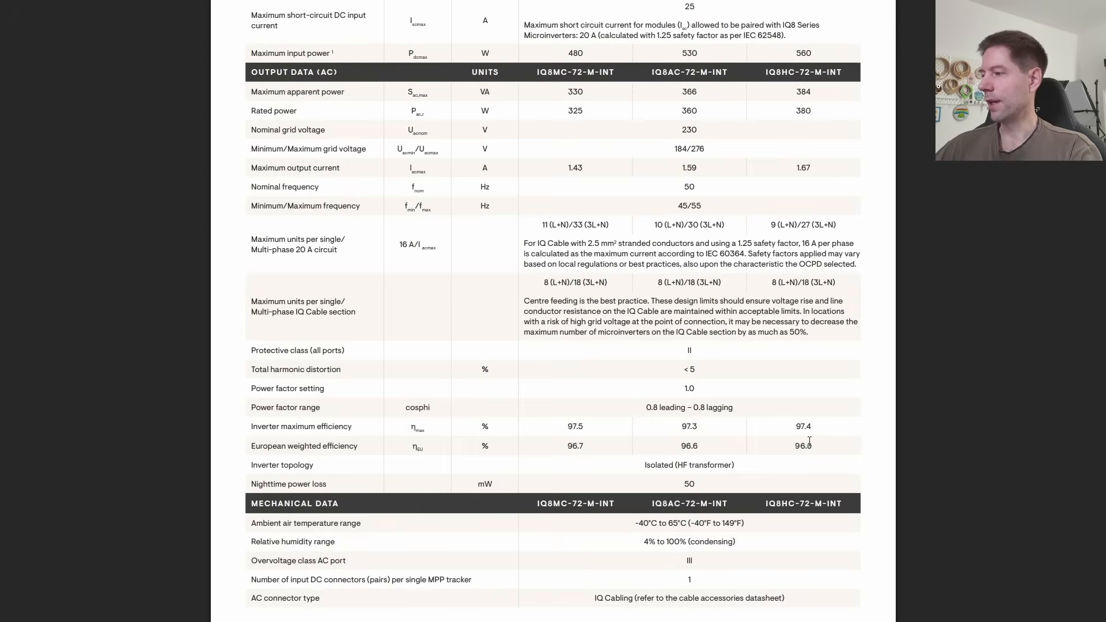
double_click(802, 446)
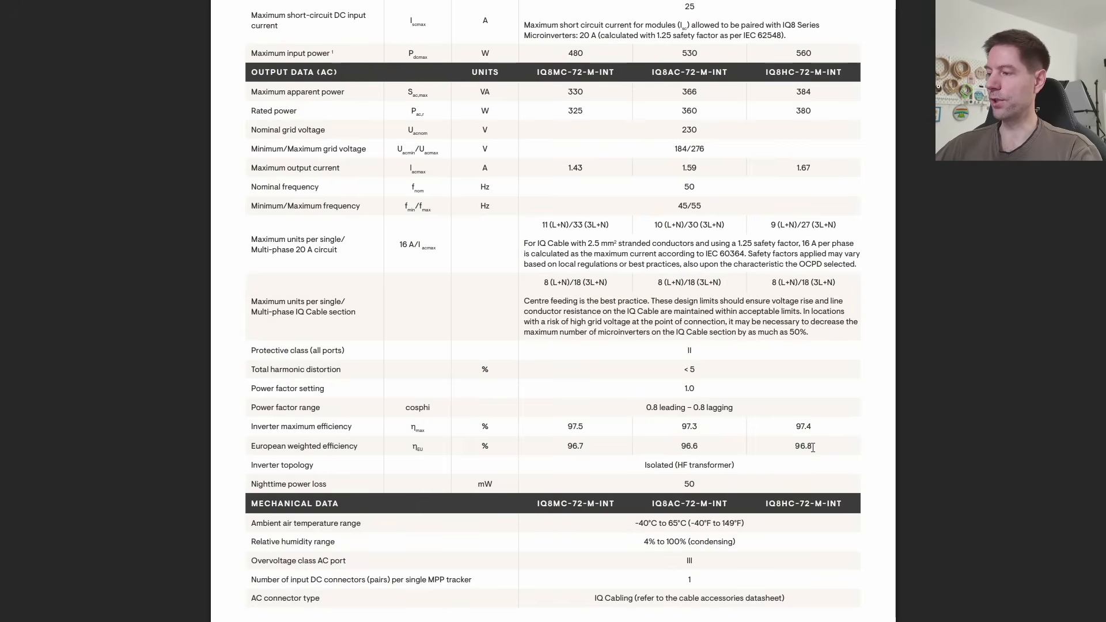
mouse_move(806, 408)
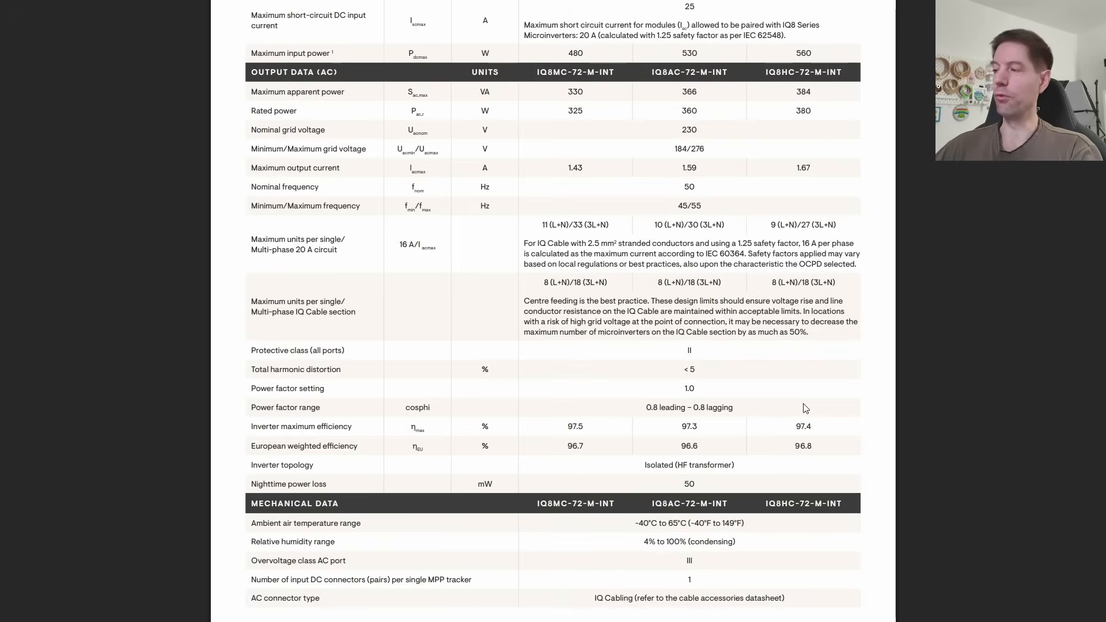
scroll("down", 3)
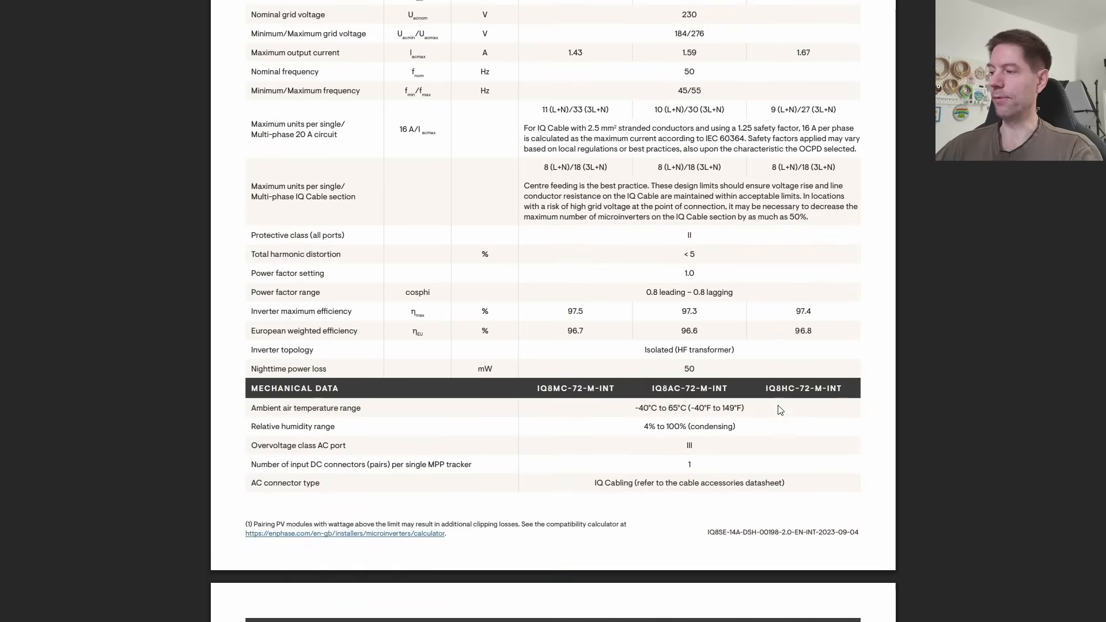
scroll("down", 3)
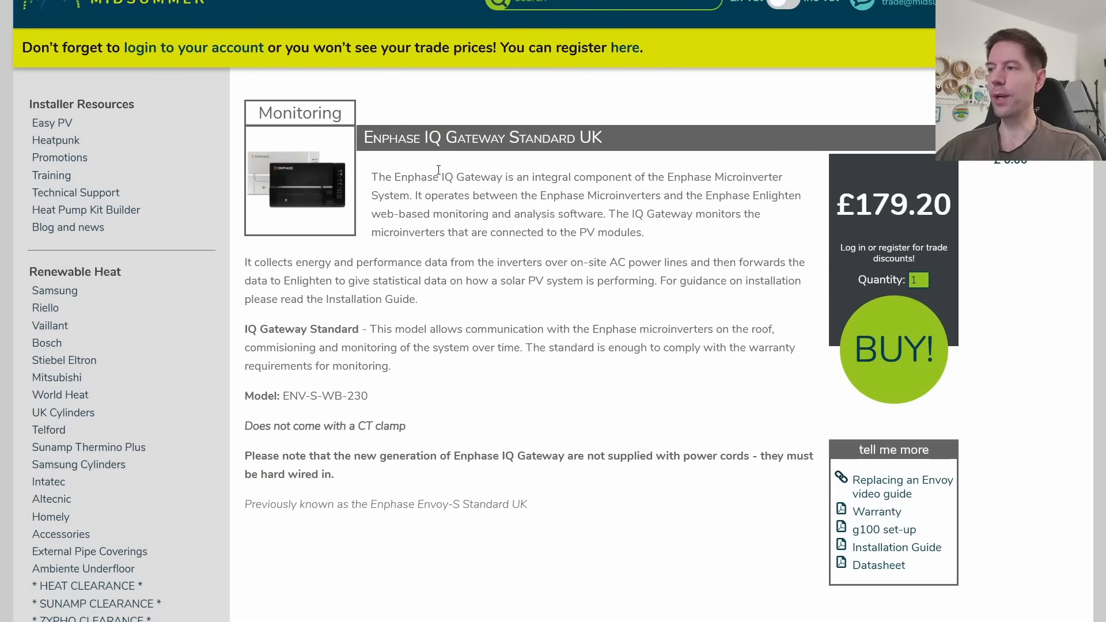
mouse_move(442, 156)
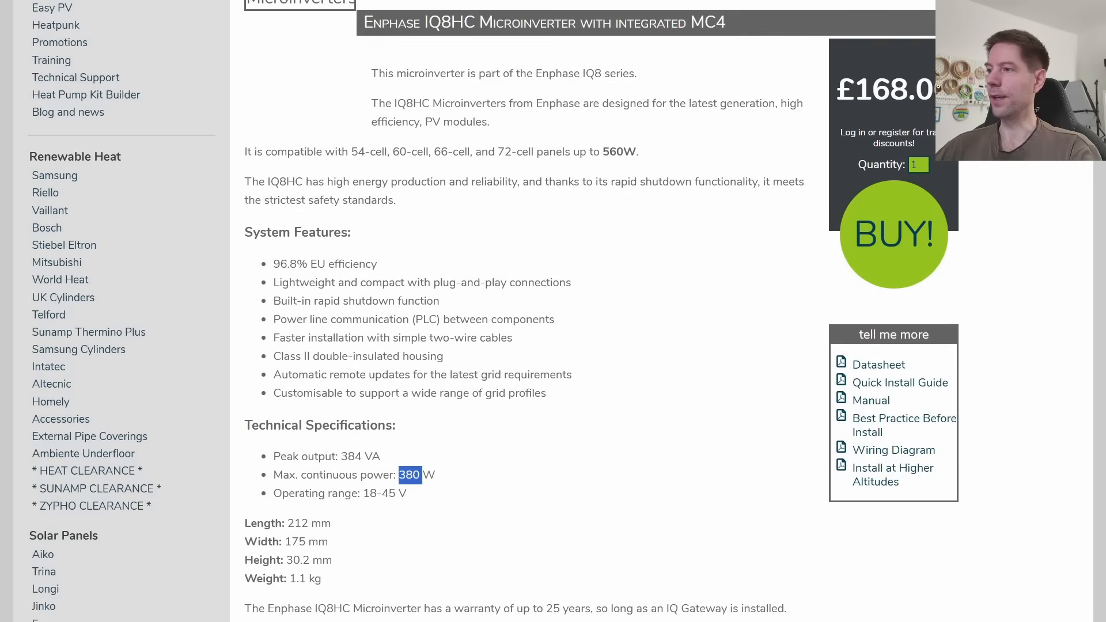
Move from the IQ8HC page to the IQ Gateway Standard UK and open its datasheet.
scroll("down", 3)
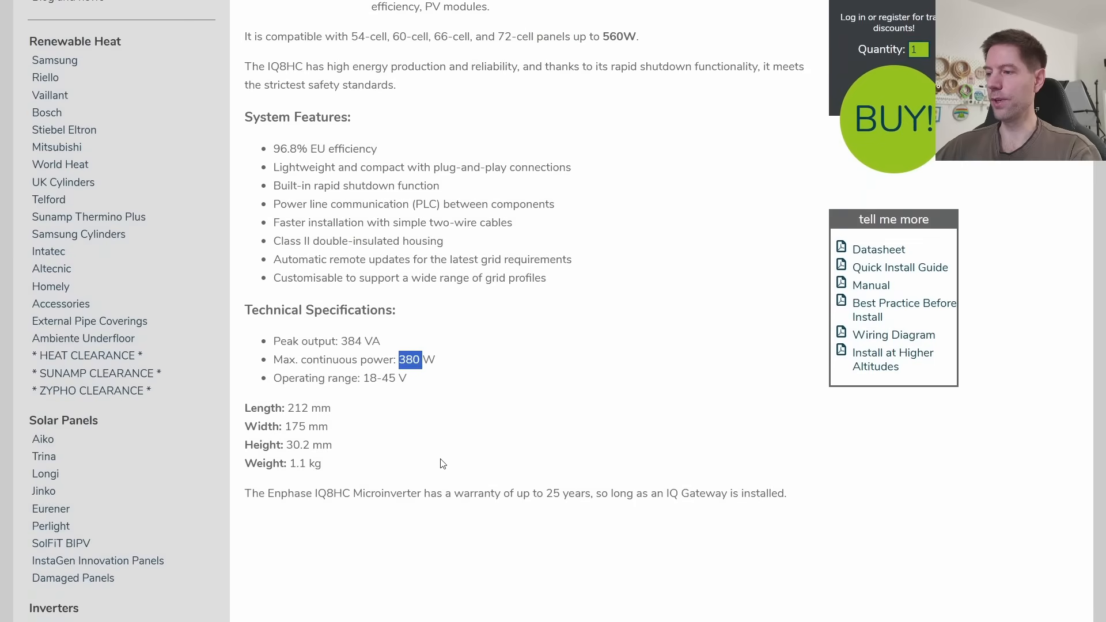
left_click_drag(464, 493, 775, 493)
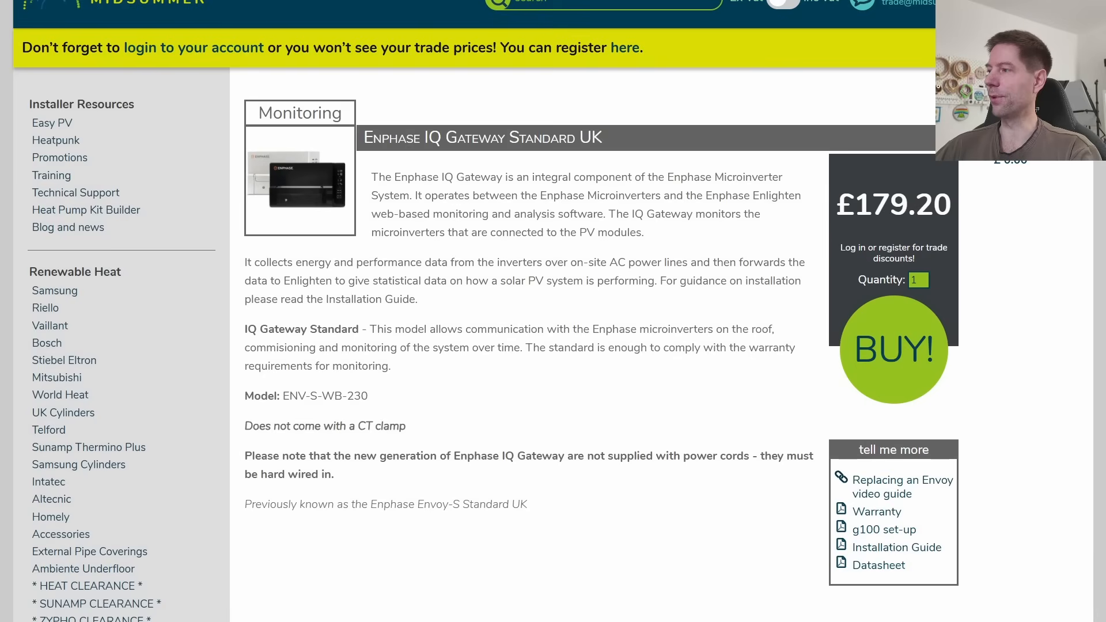
double_click(880, 205)
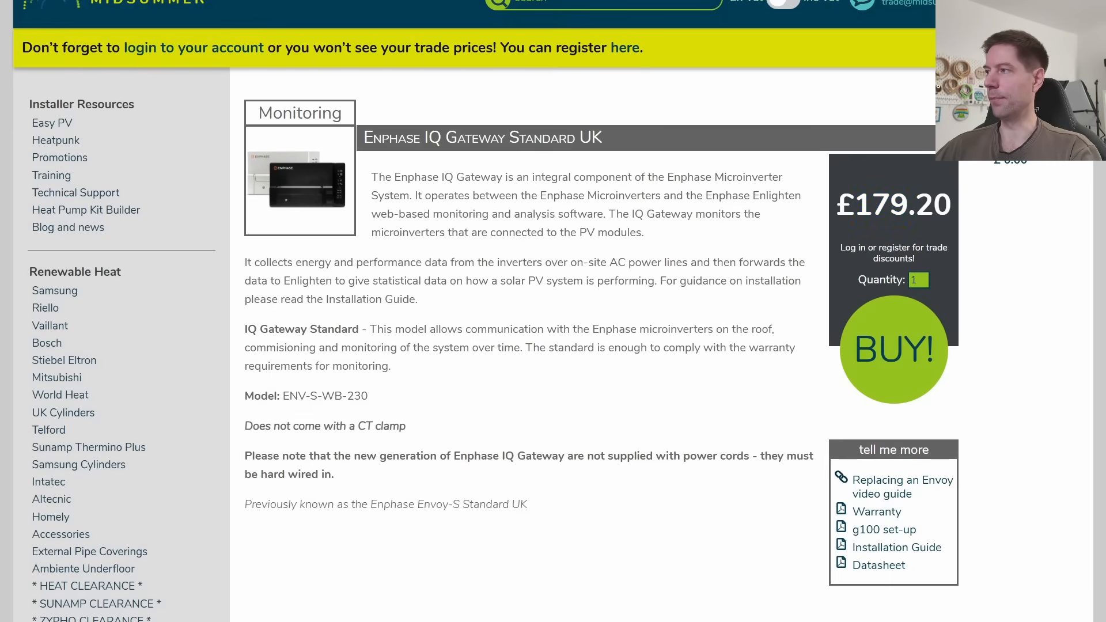
left_click(878, 565)
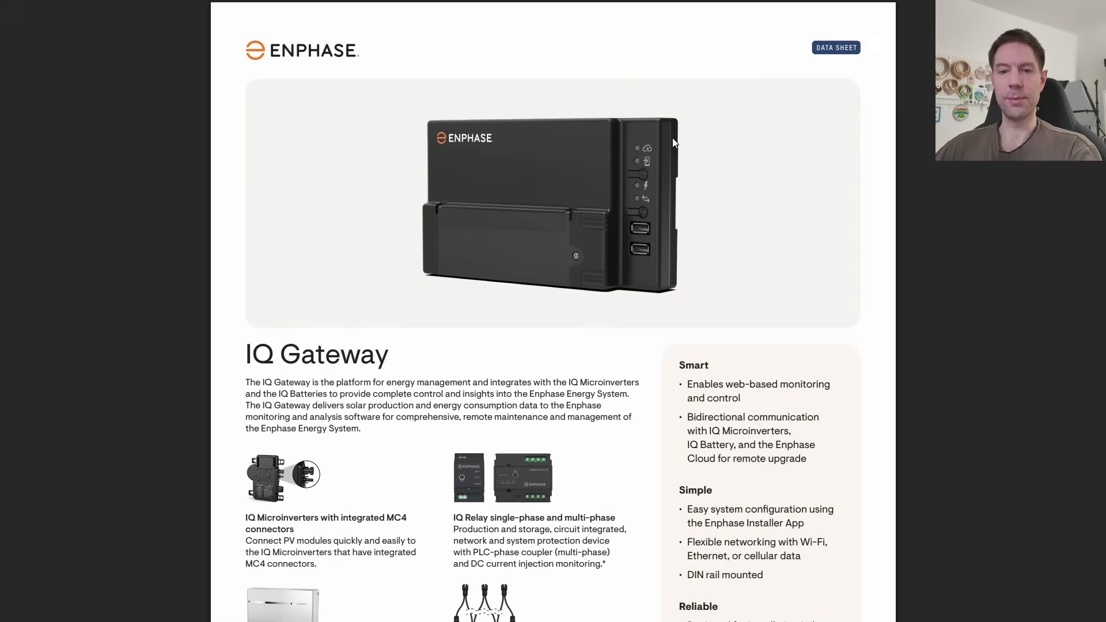
mouse_move(772, 178)
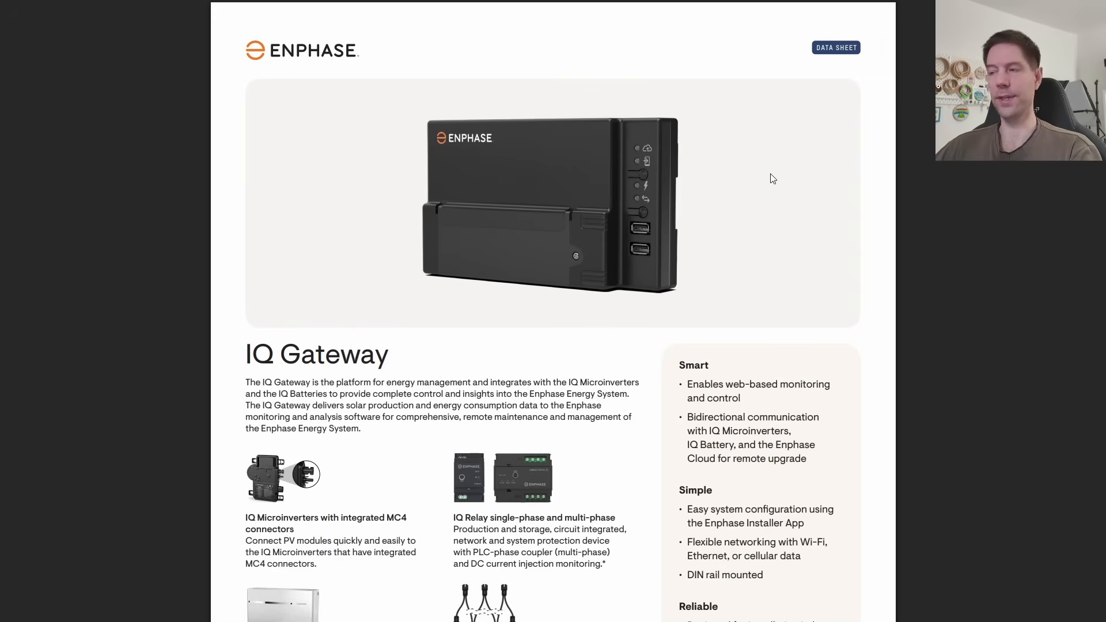
Scroll the IQ Gateway datasheet down to its dimension drawings and separately ordered accessories.
scroll("down", 3)
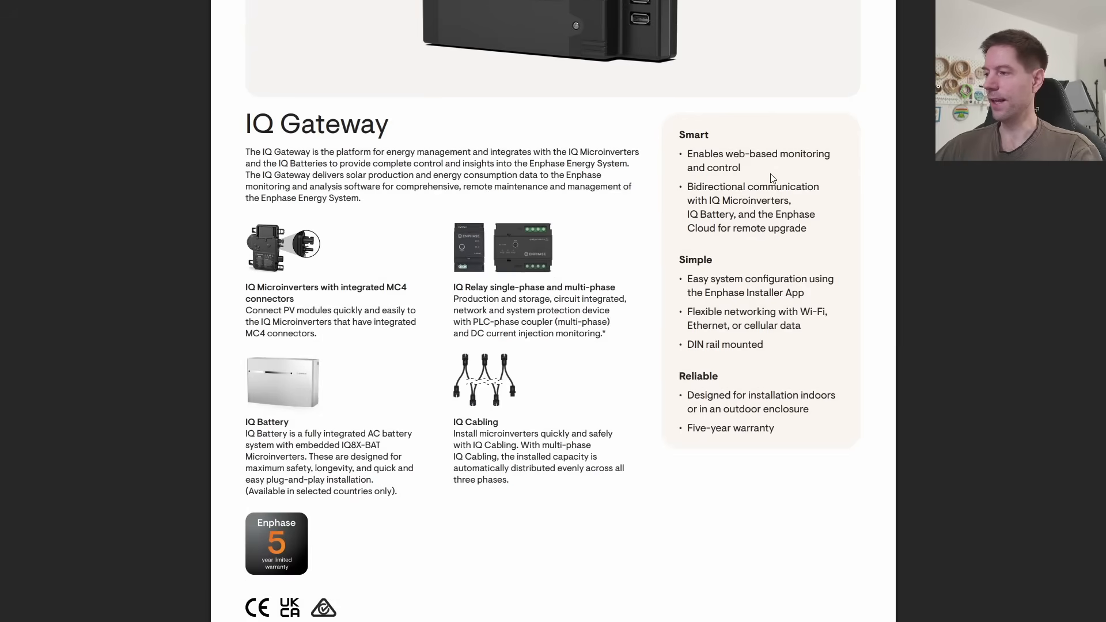
scroll("down", 3)
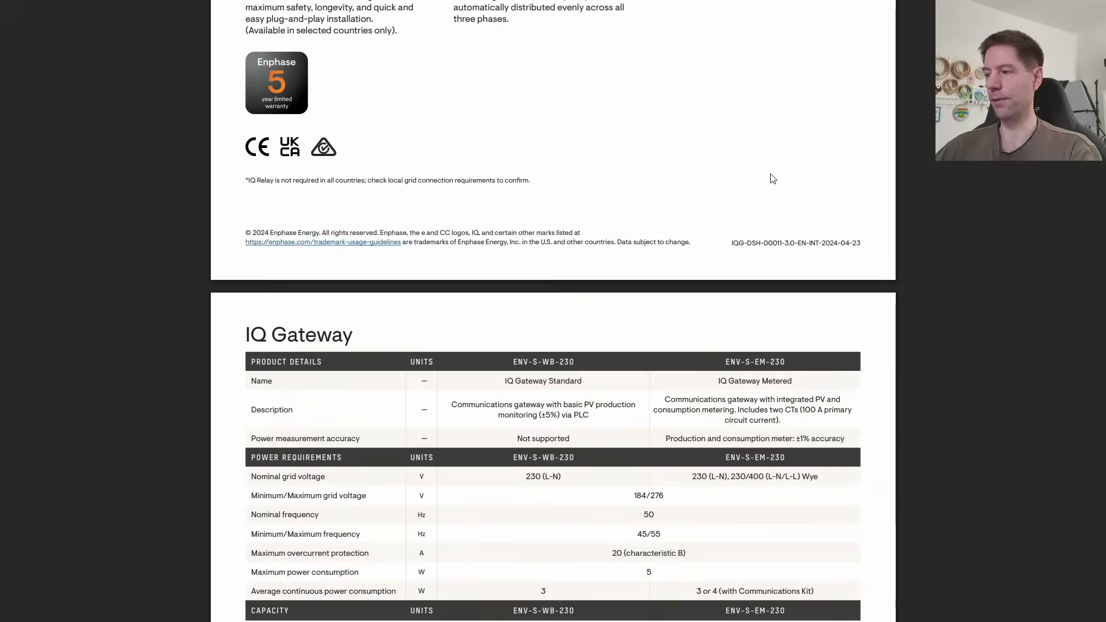
scroll("down", 3)
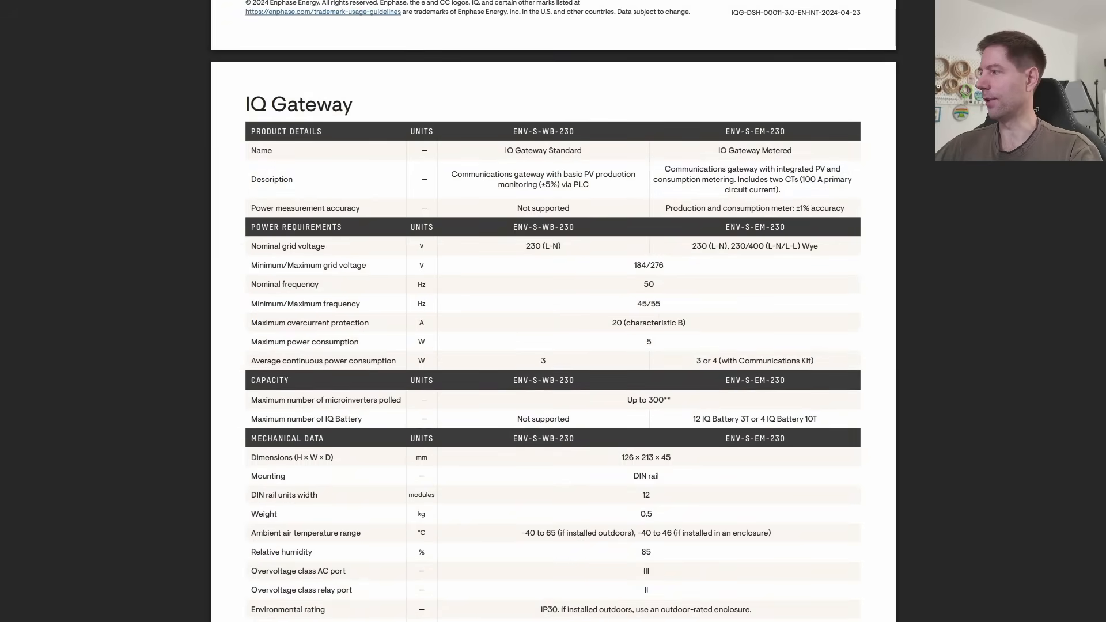
scroll("down", 3)
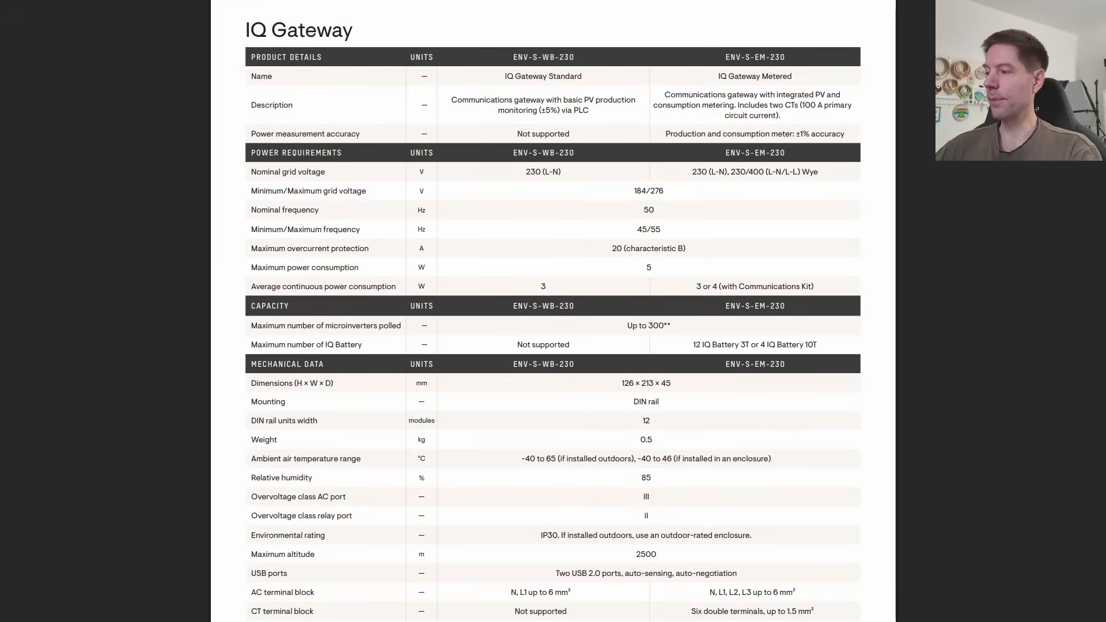
scroll("down", 3)
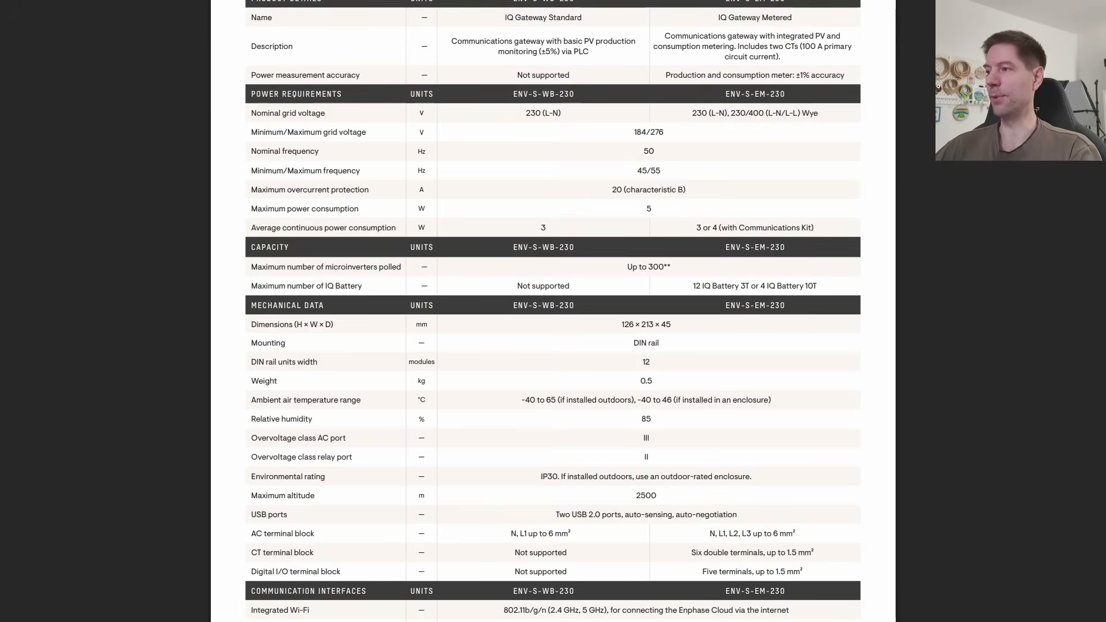
scroll("down", 3)
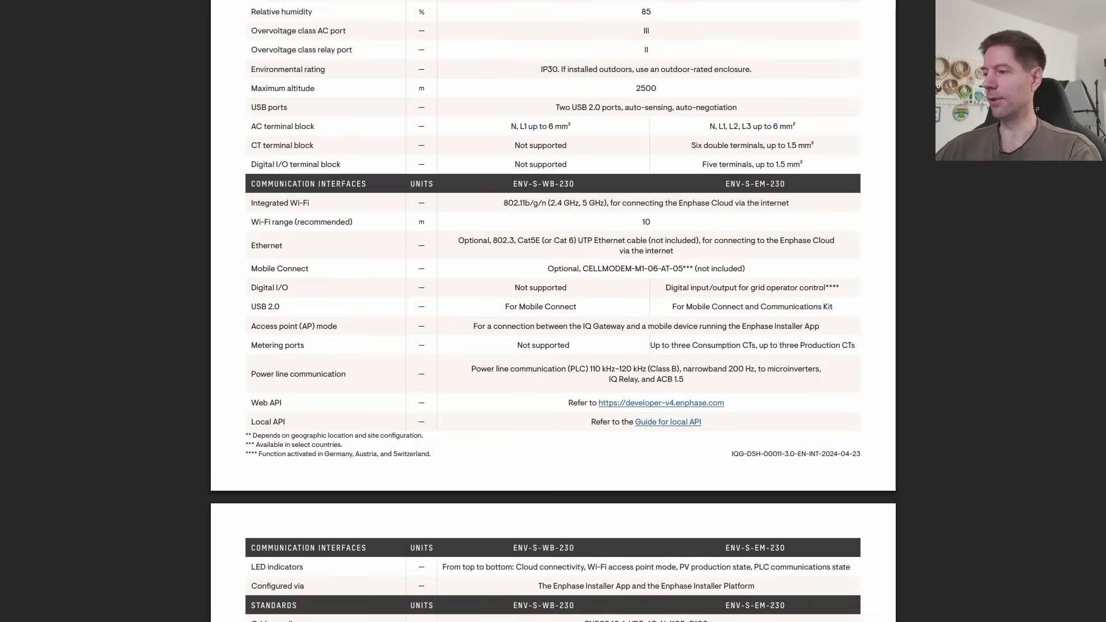
scroll("down", 3)
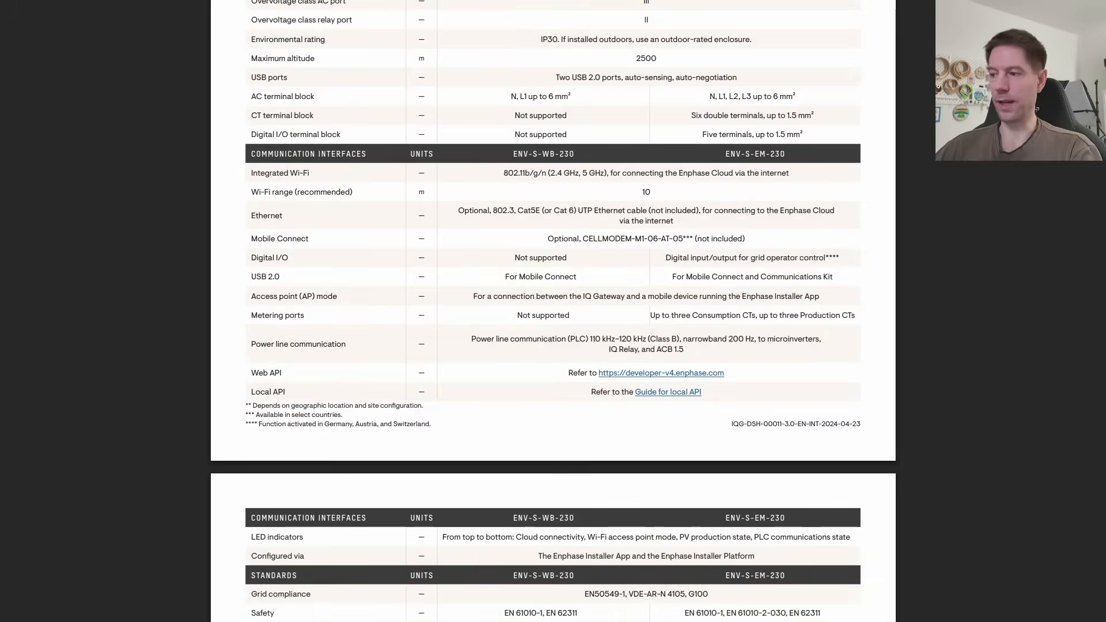
scroll("down", 3)
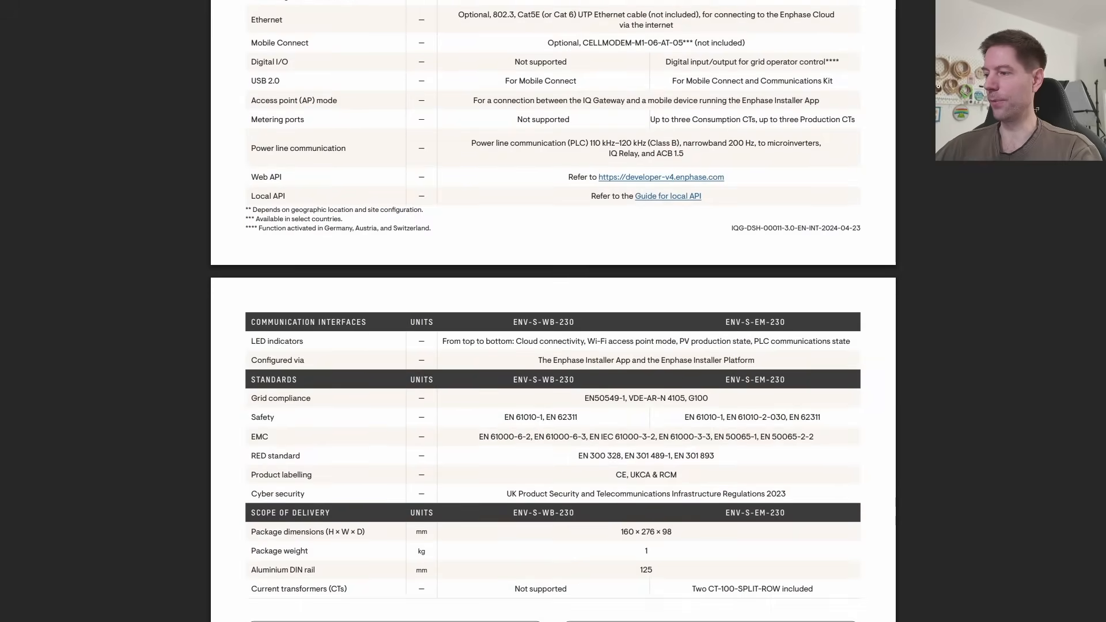
scroll("down", 3)
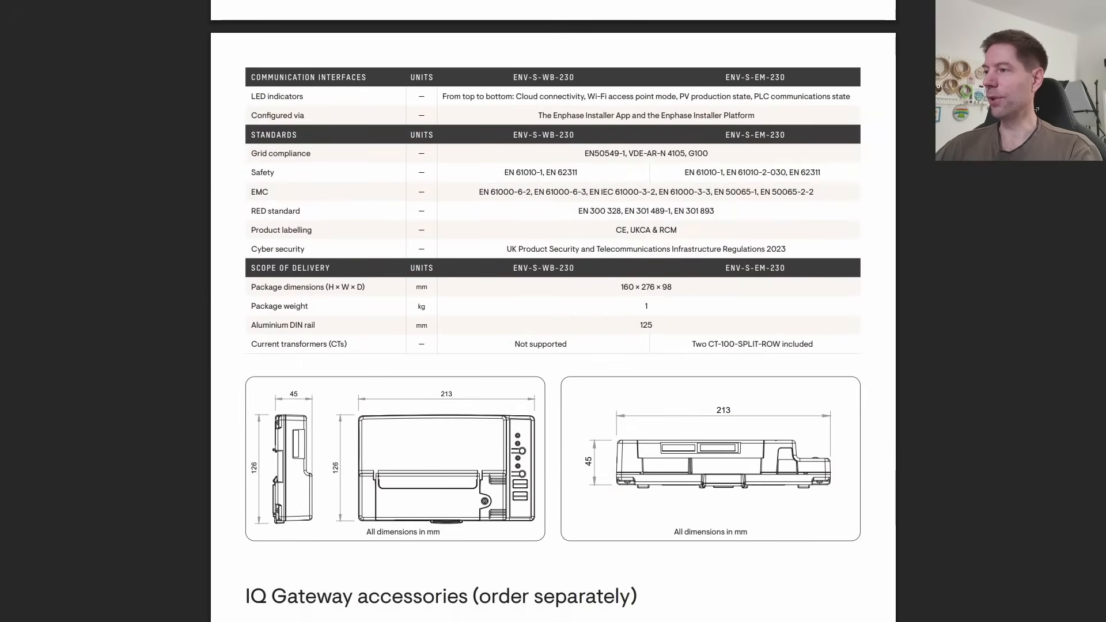
scroll("down", 3)
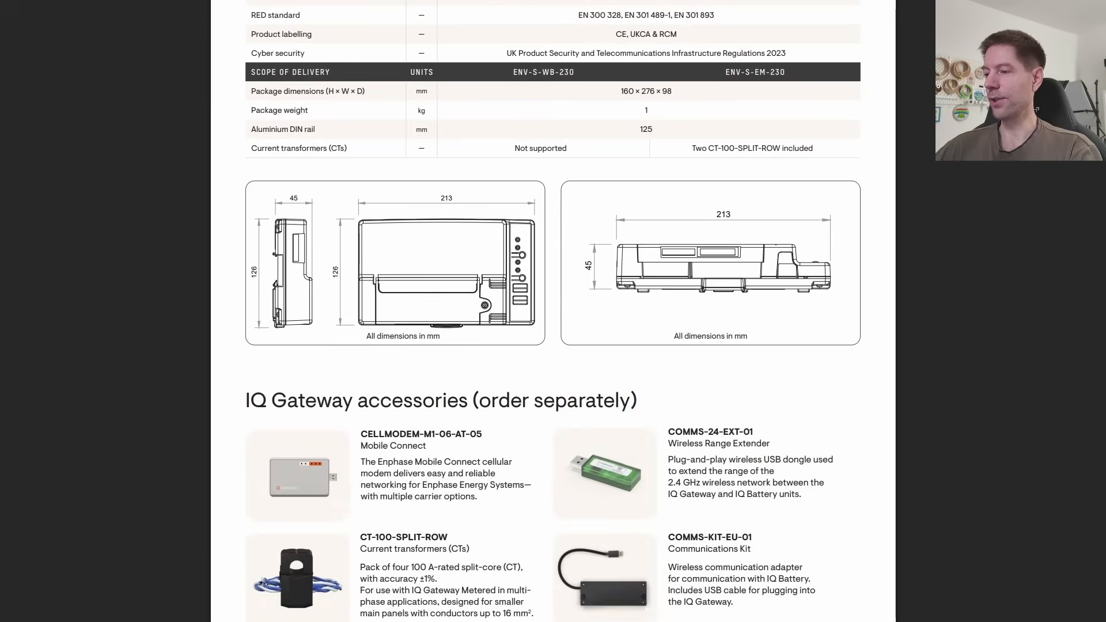
scroll("down", 3)
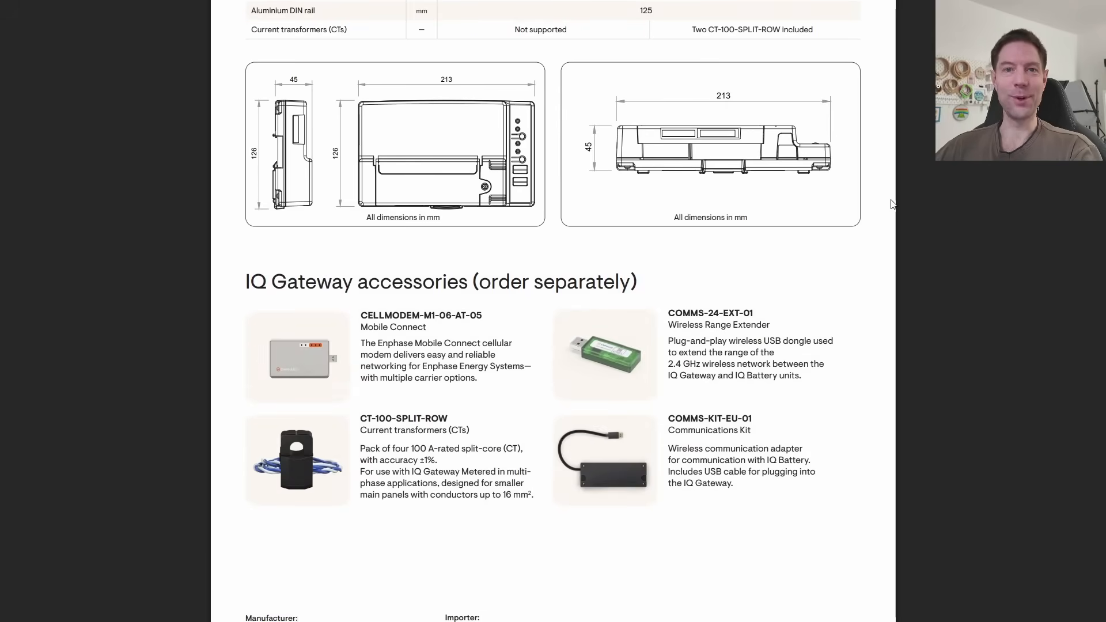
mouse_move(920, 165)
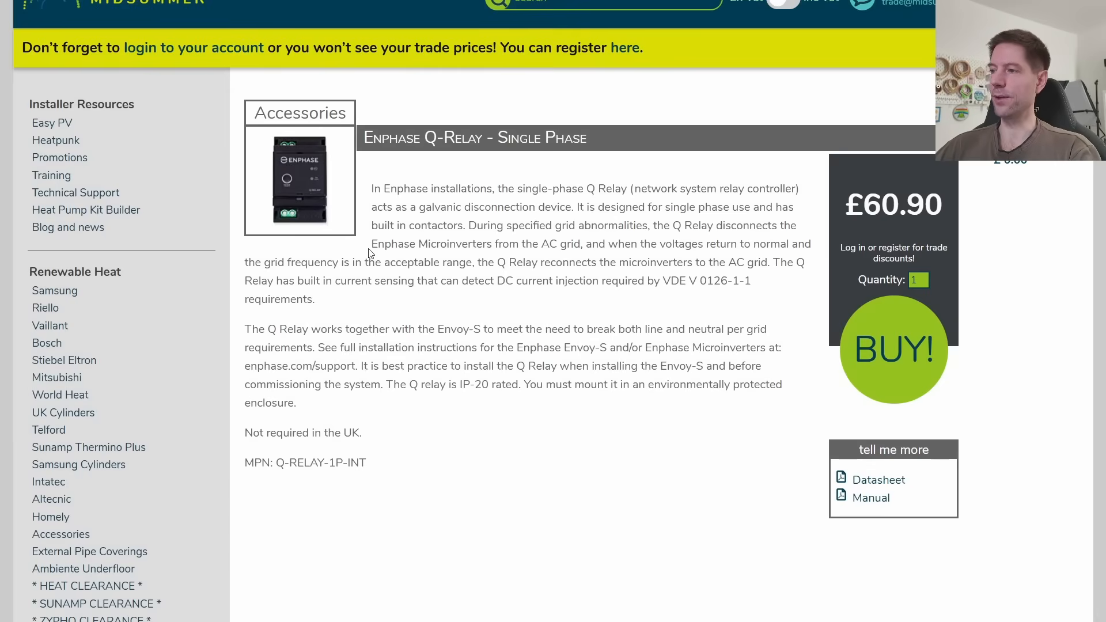
mouse_move(642, 303)
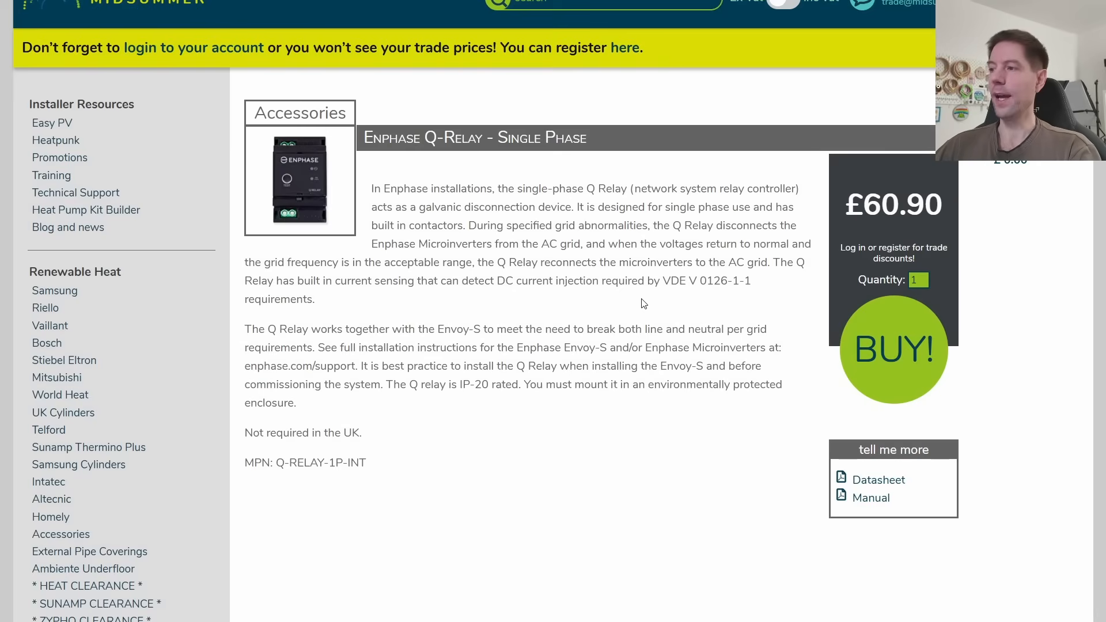
mouse_move(236, 444)
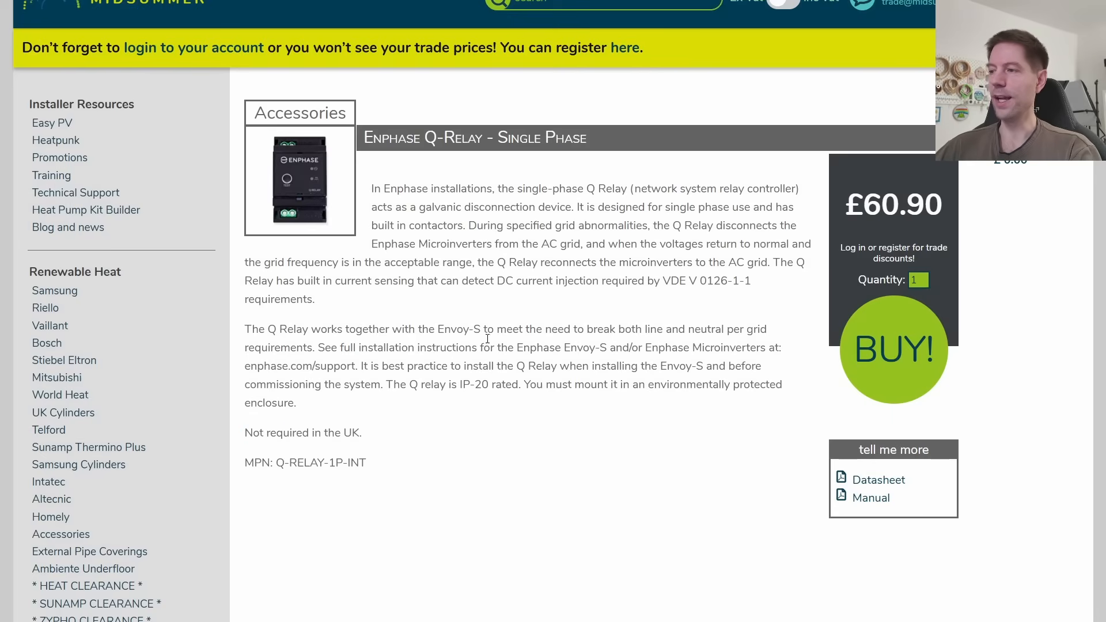
mouse_move(528, 304)
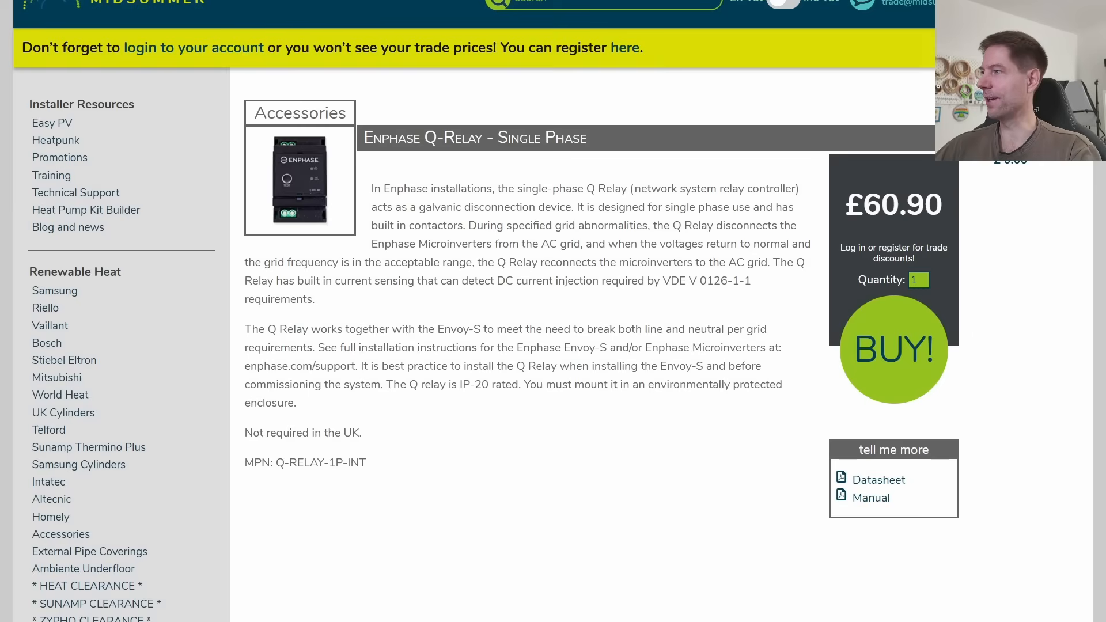
Open the Enphase Q-Relay Single Phase datasheet from the product page's 'tell me more' box.
left_click(877, 480)
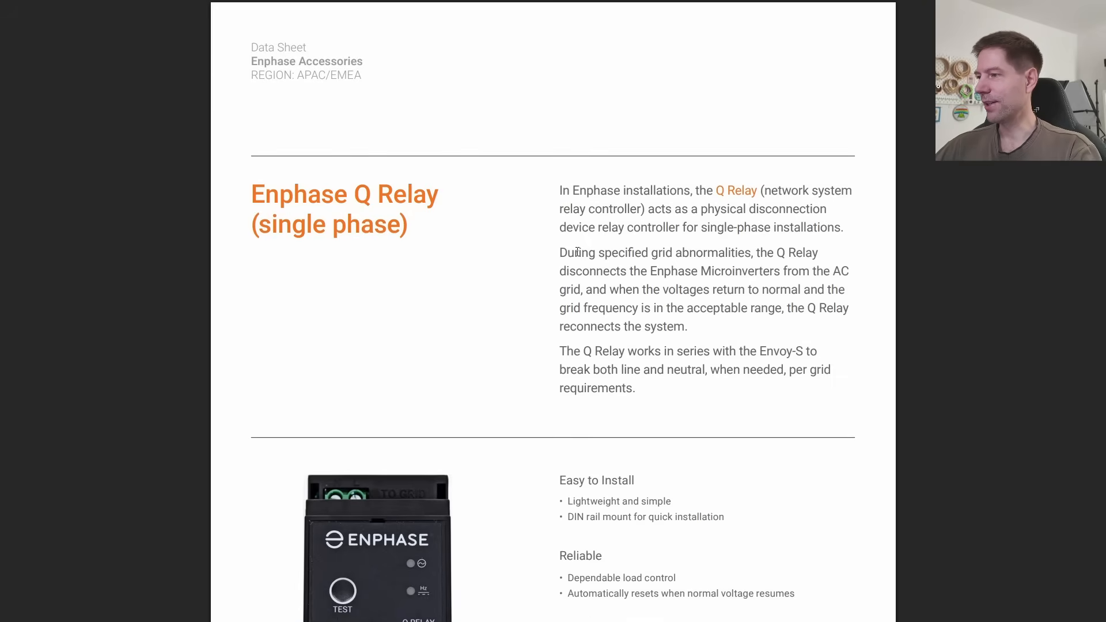
Select 'During specified grid abnormalities, the Q Relay disconnects the Enphase Microinverters' in the datasheet.
left_click_drag(559, 252, 682, 252)
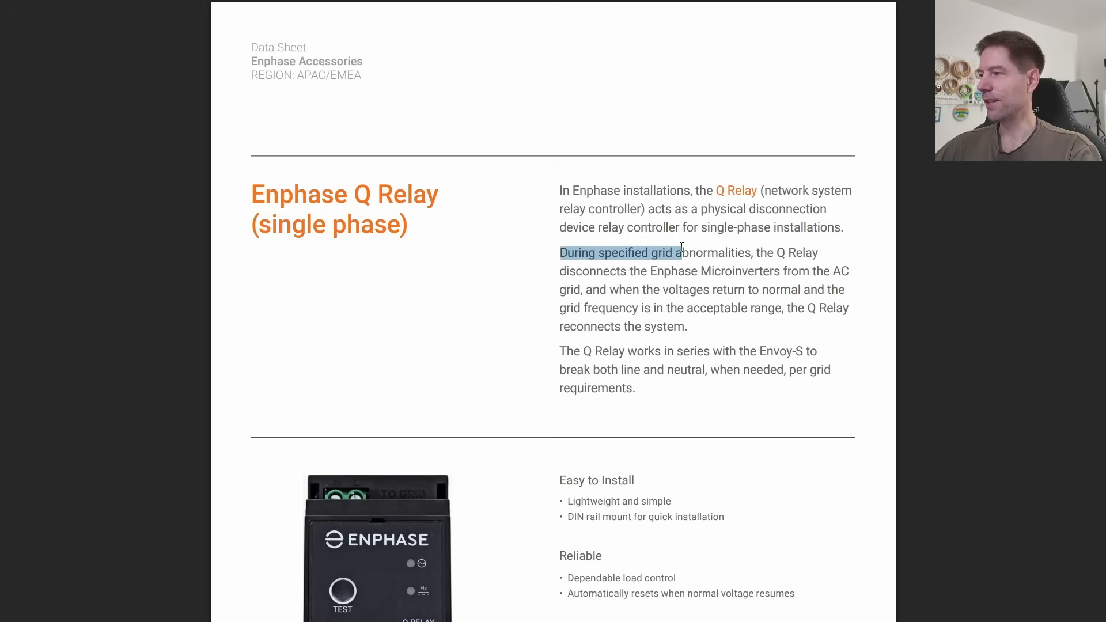
left_click_drag(681, 253, 754, 252)
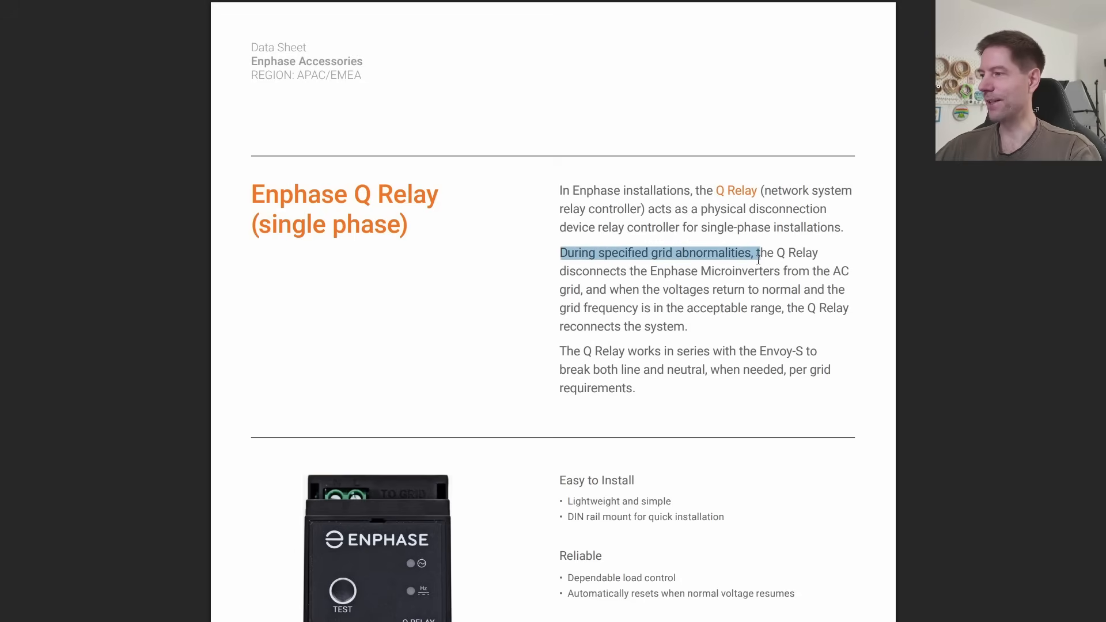
left_click_drag(754, 252, 779, 270)
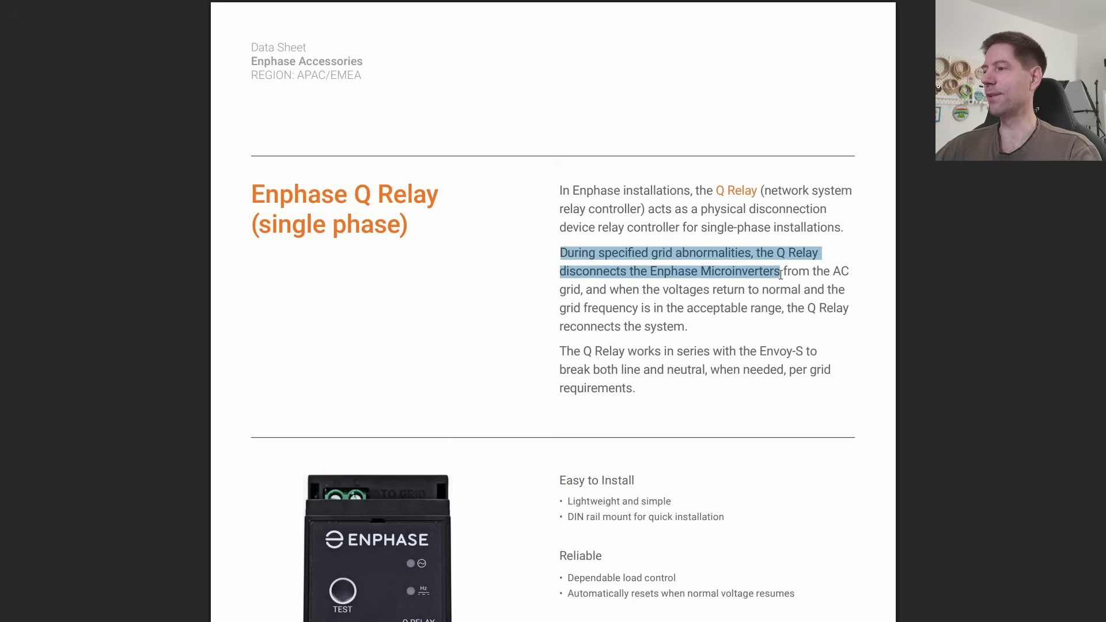
left_click_drag(779, 271, 580, 289)
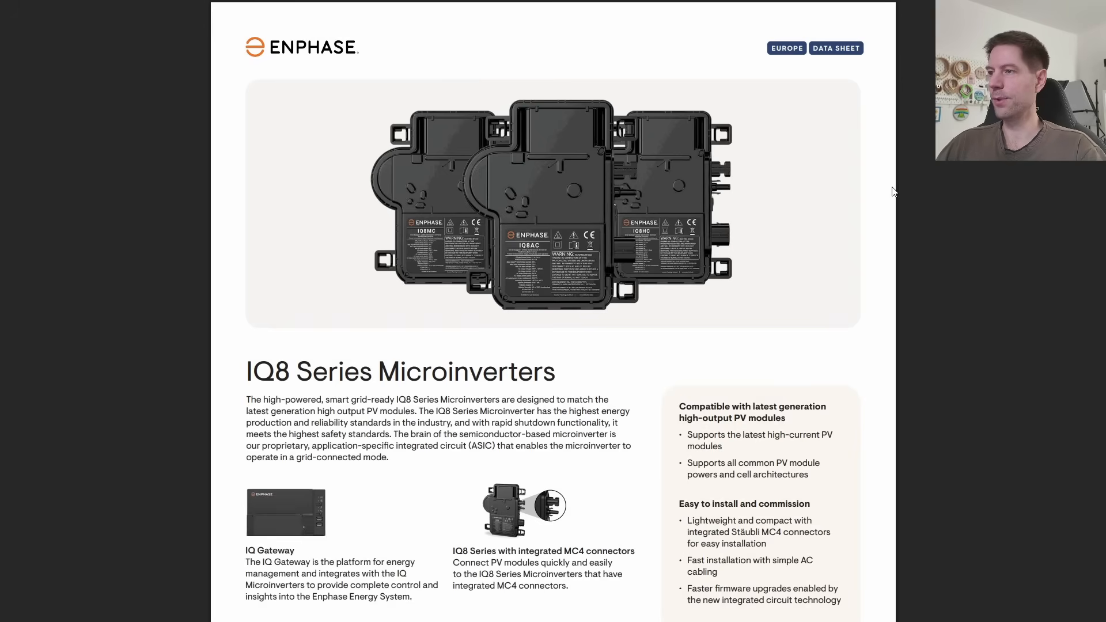
Scroll down the IQ8 Series datasheet's first page toward its data tables.
scroll("down", 3)
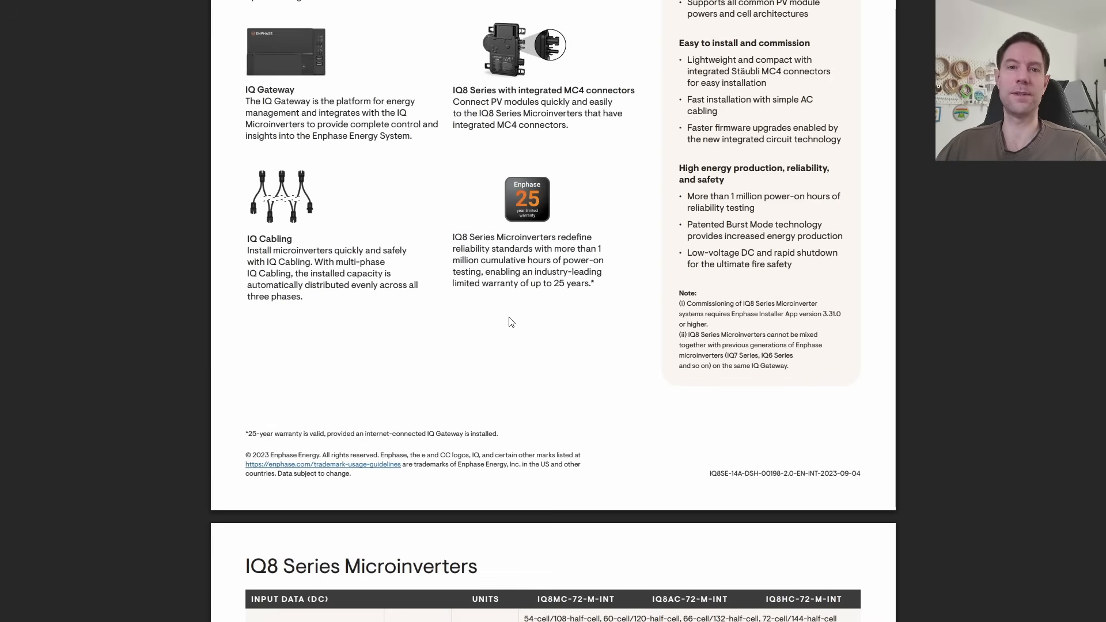
mouse_move(485, 284)
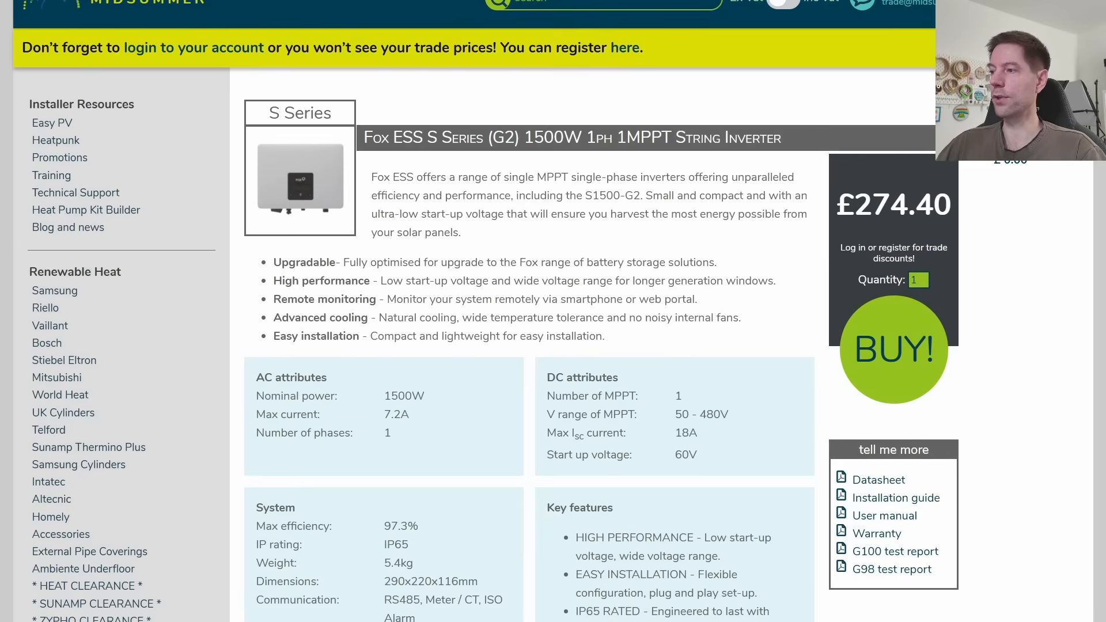
mouse_move(622, 270)
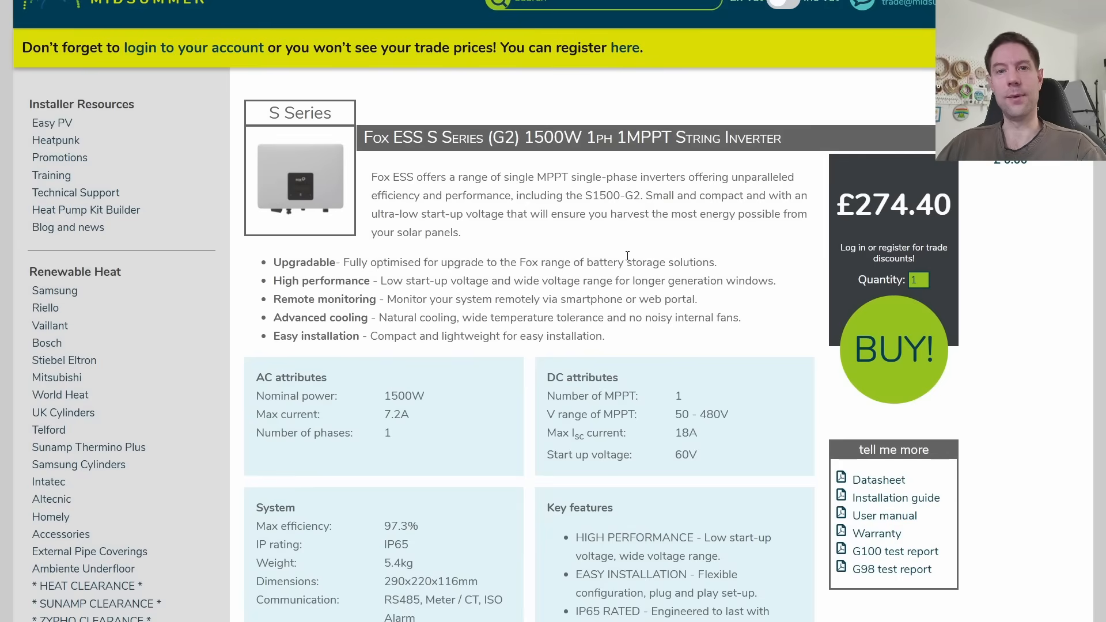
mouse_move(629, 243)
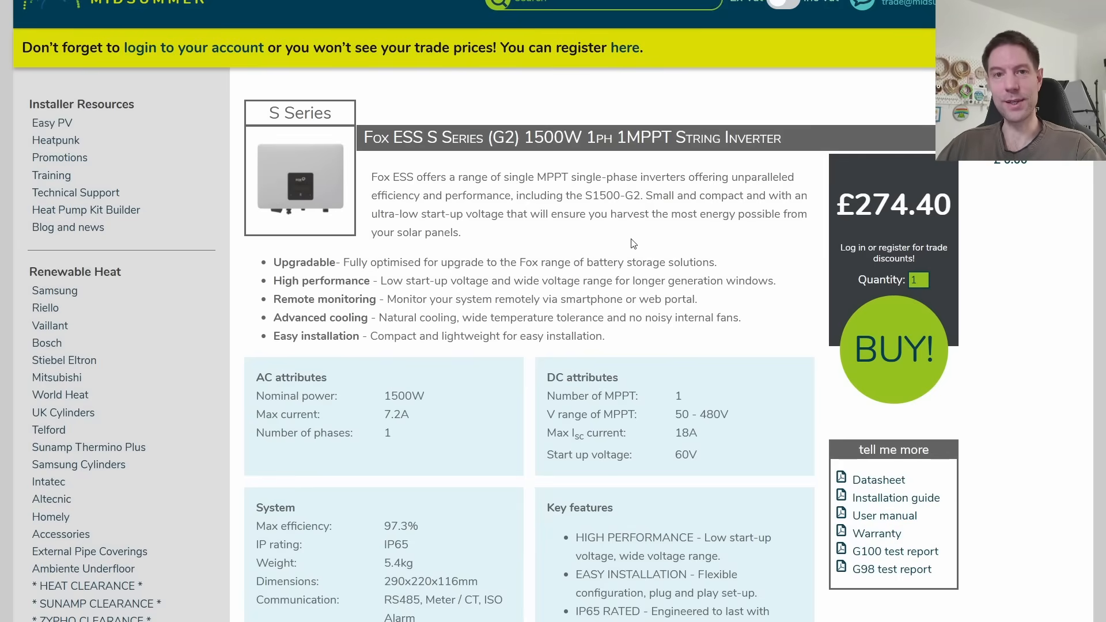